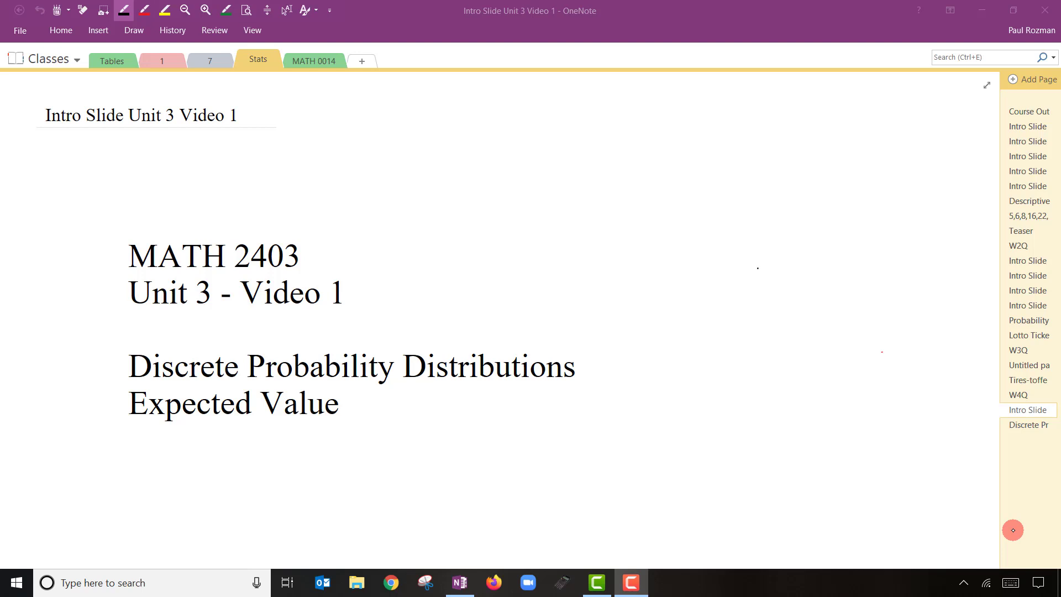
# Open the Discrete Probability Distributions page from the page list
pyautogui.click(1029, 424)
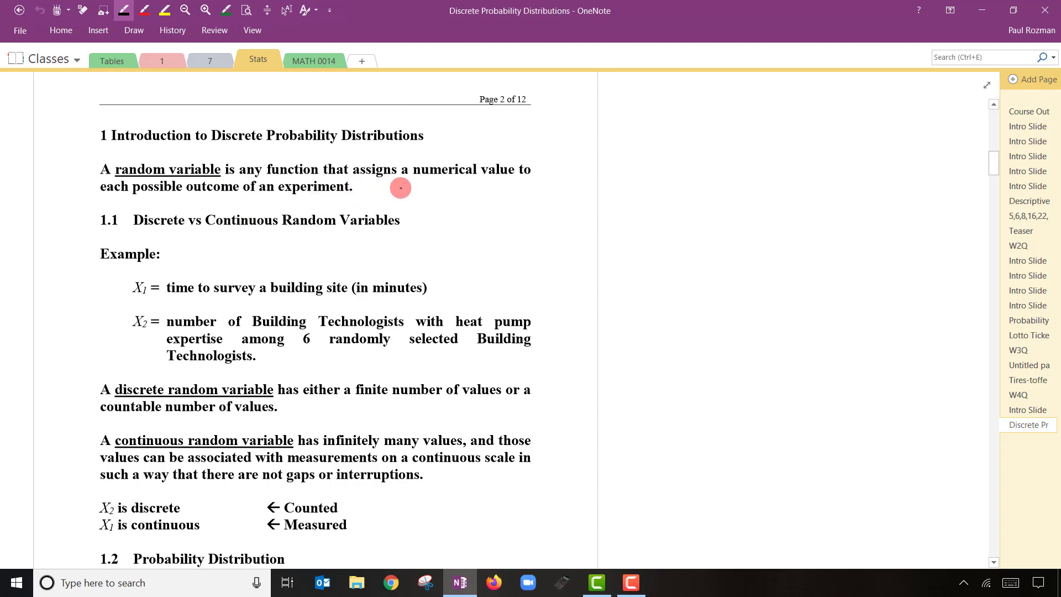
pyautogui.moveTo(425, 184)
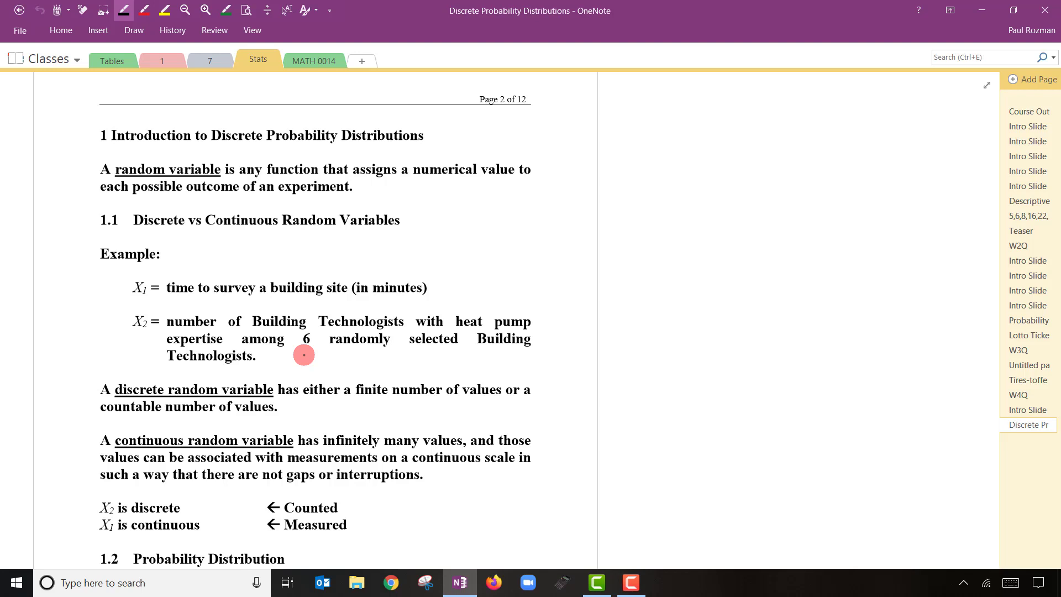
pyautogui.moveTo(510, 306)
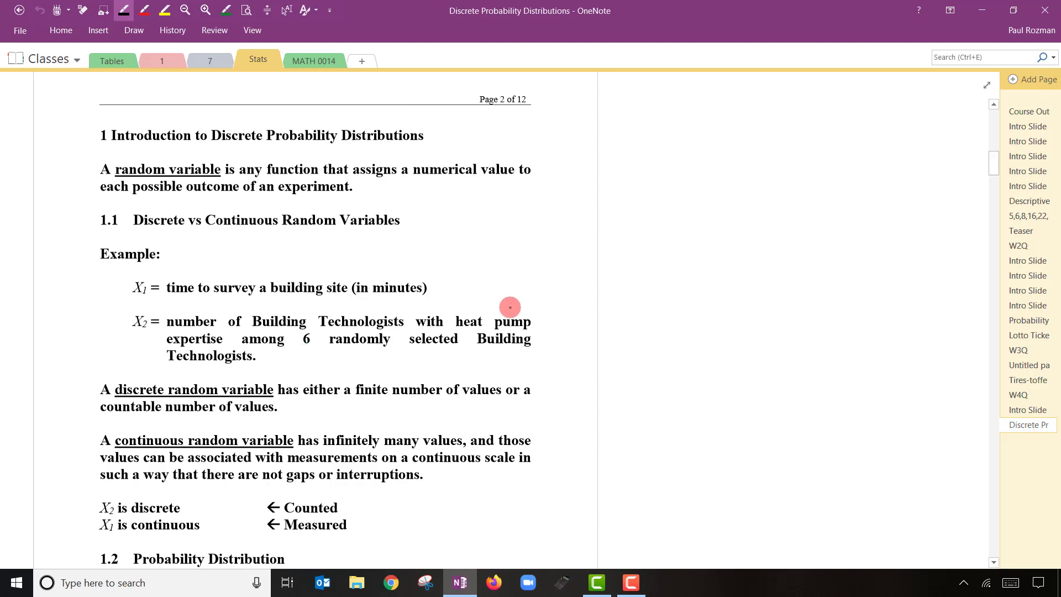
pyautogui.moveTo(441, 285)
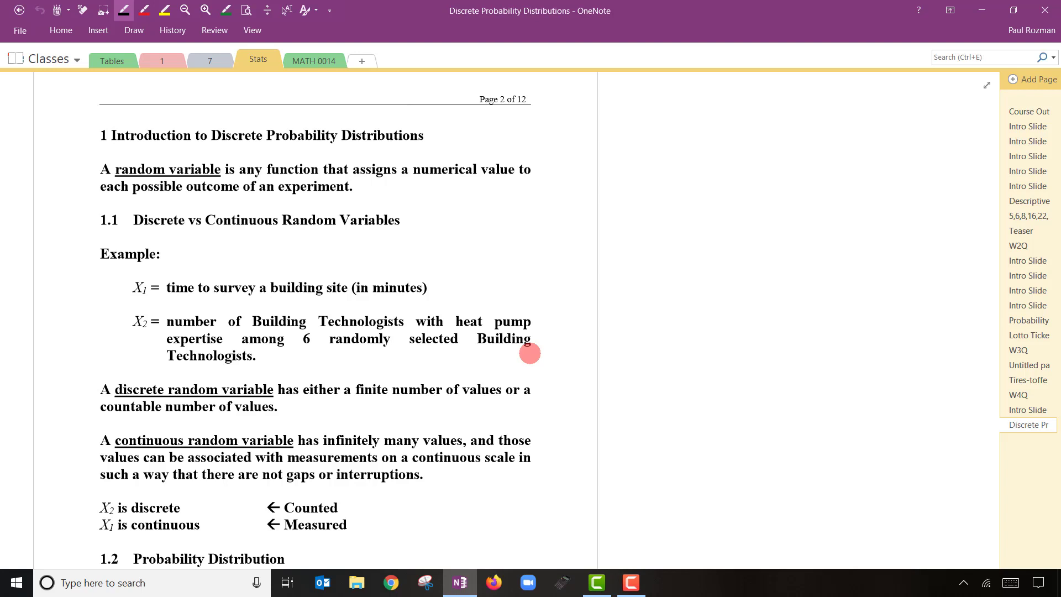
# Scroll down past the probability distribution definition to the start of Example 1 on page 3
pyautogui.scroll(-3)
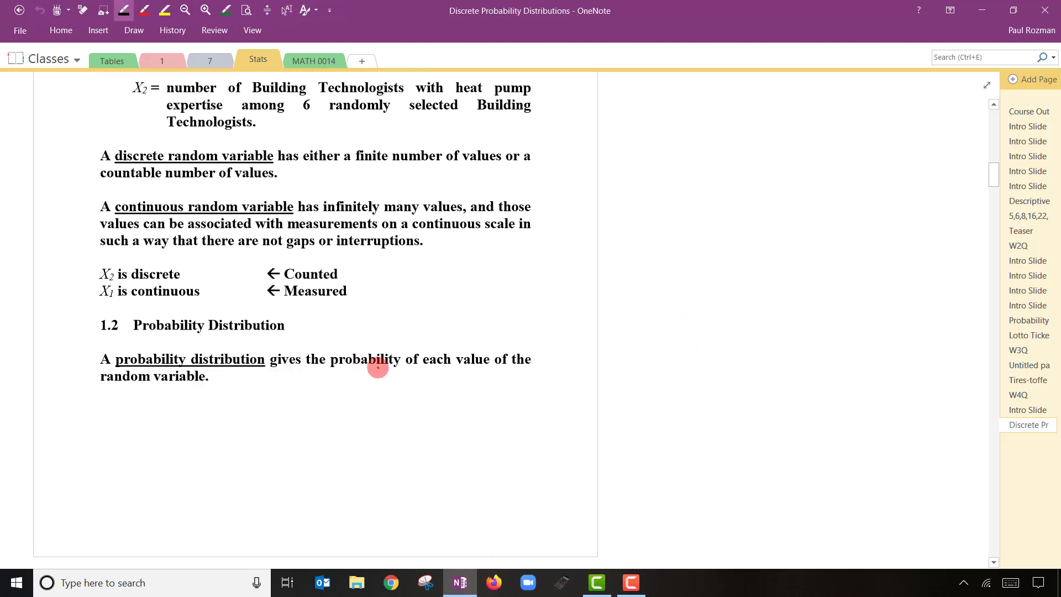
pyautogui.moveTo(370, 373)
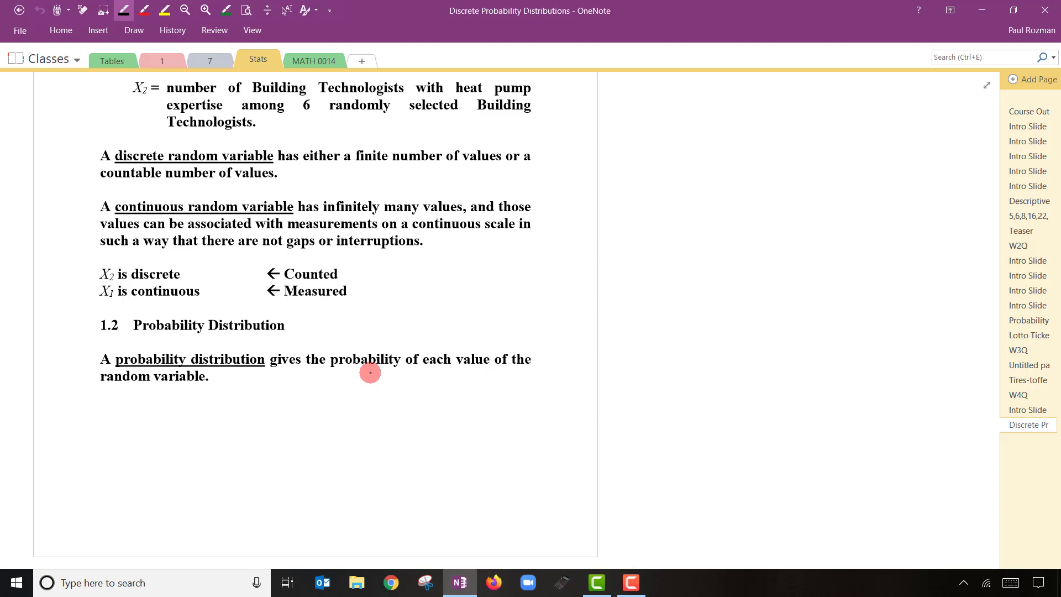
pyautogui.scroll(-3)
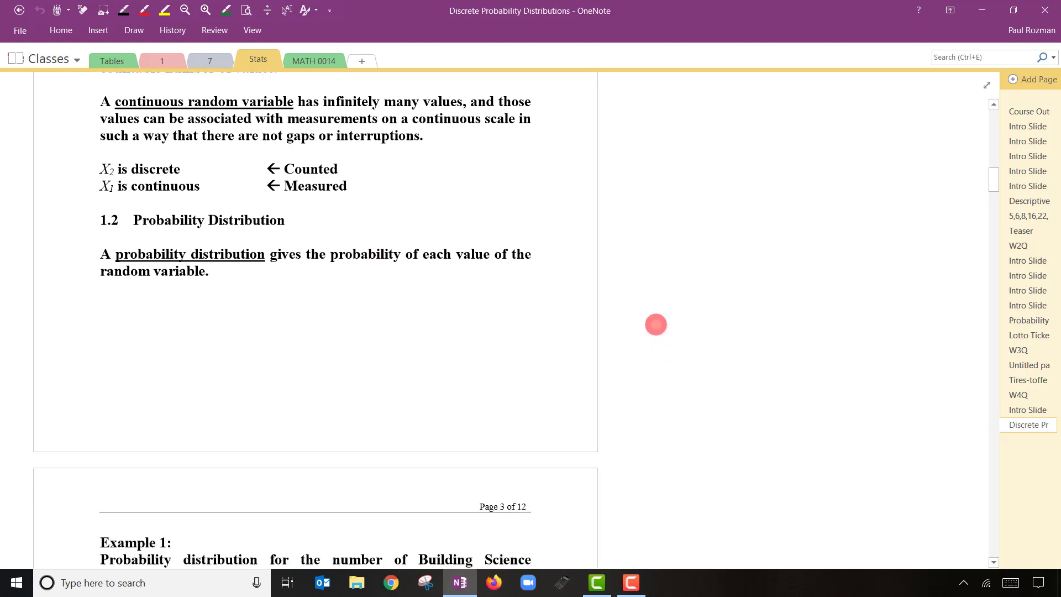
pyautogui.scroll(-3)
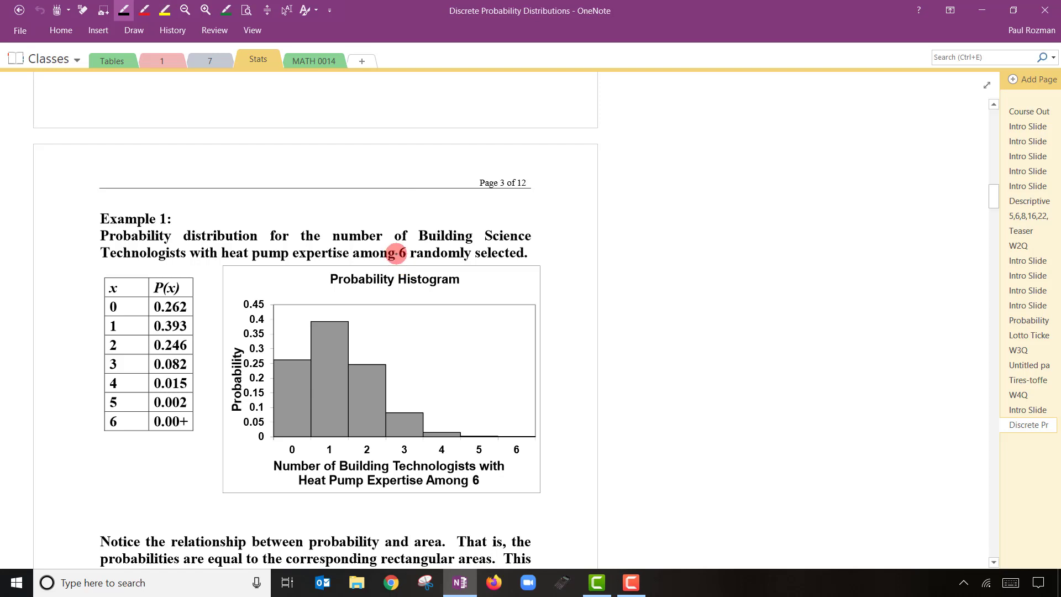
pyautogui.moveTo(393, 254); pyautogui.dragTo(518, 252)
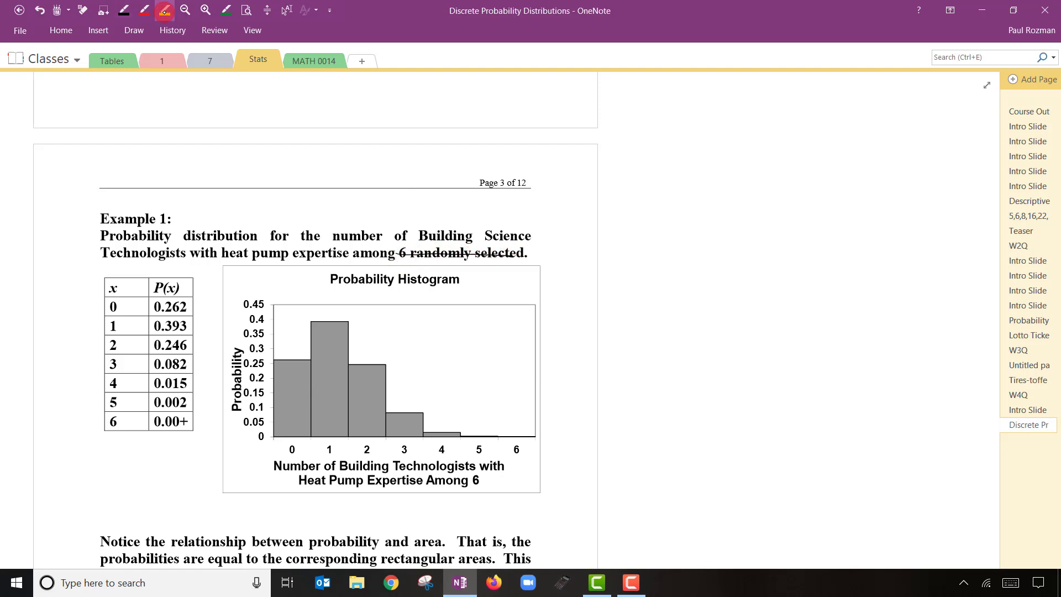
pyautogui.moveTo(402, 252); pyautogui.dragTo(523, 252)
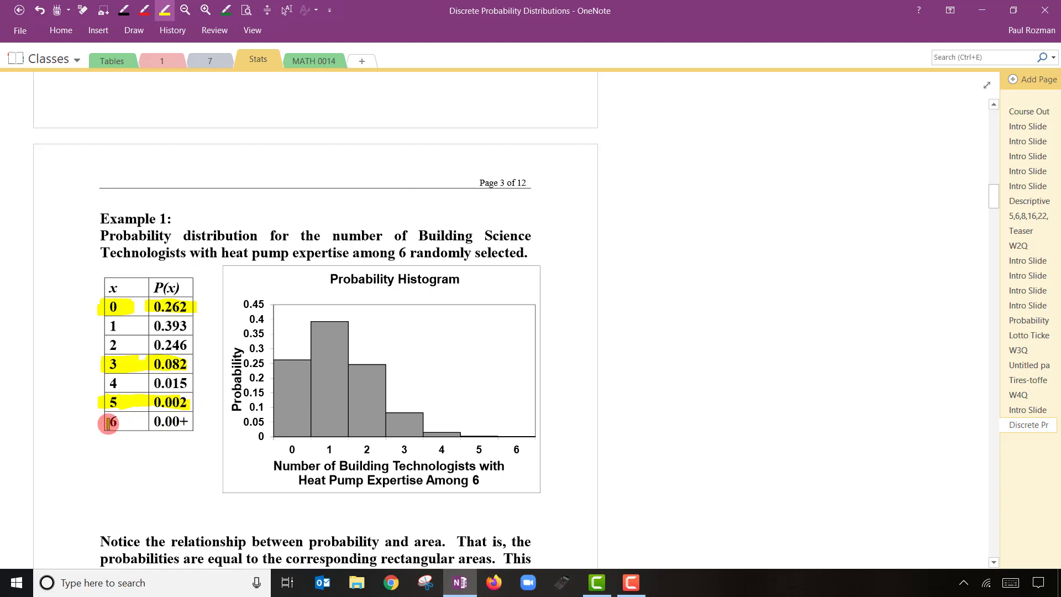
pyautogui.moveTo(108, 422); pyautogui.dragTo(189, 421)
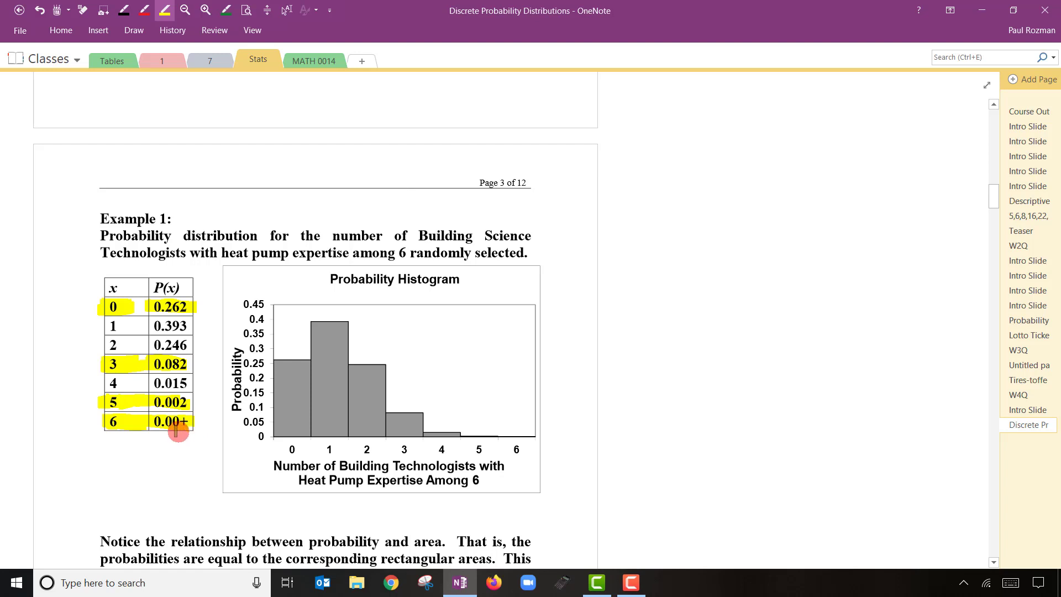
pyautogui.moveTo(171, 436)
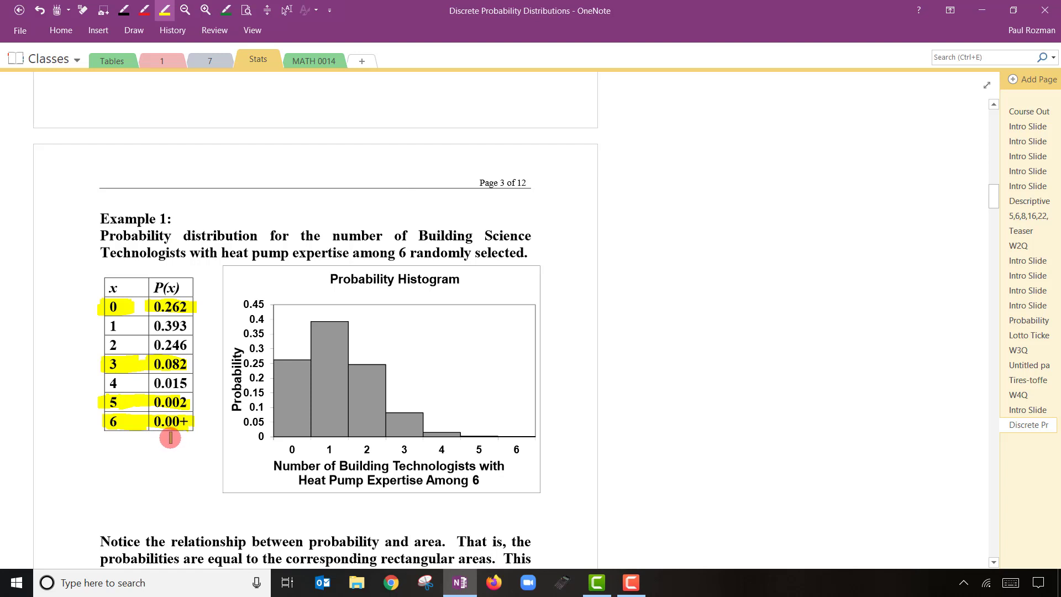
pyautogui.moveTo(165, 435)
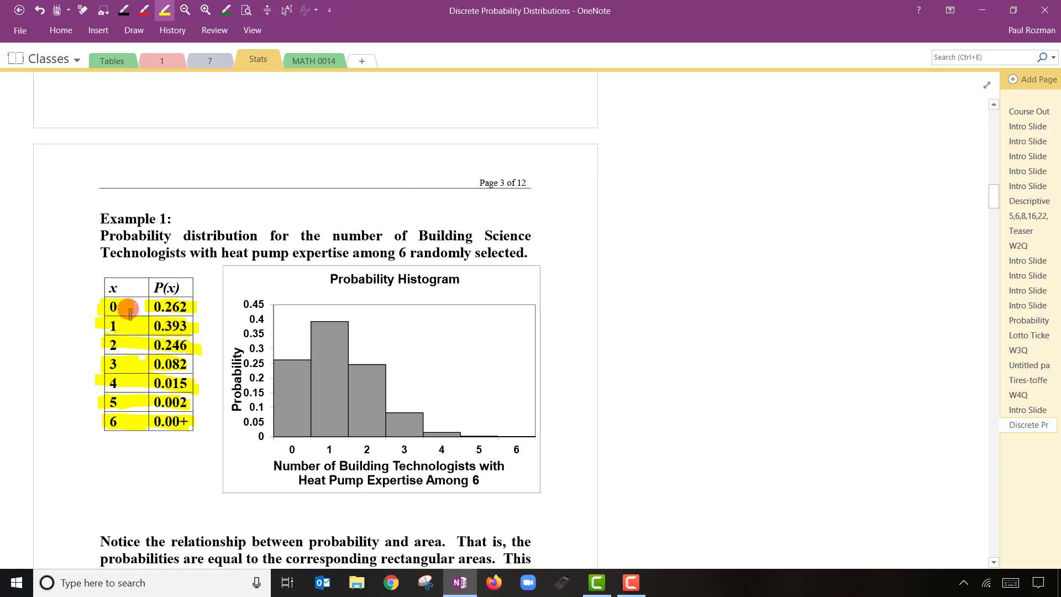
pyautogui.moveTo(126, 351)
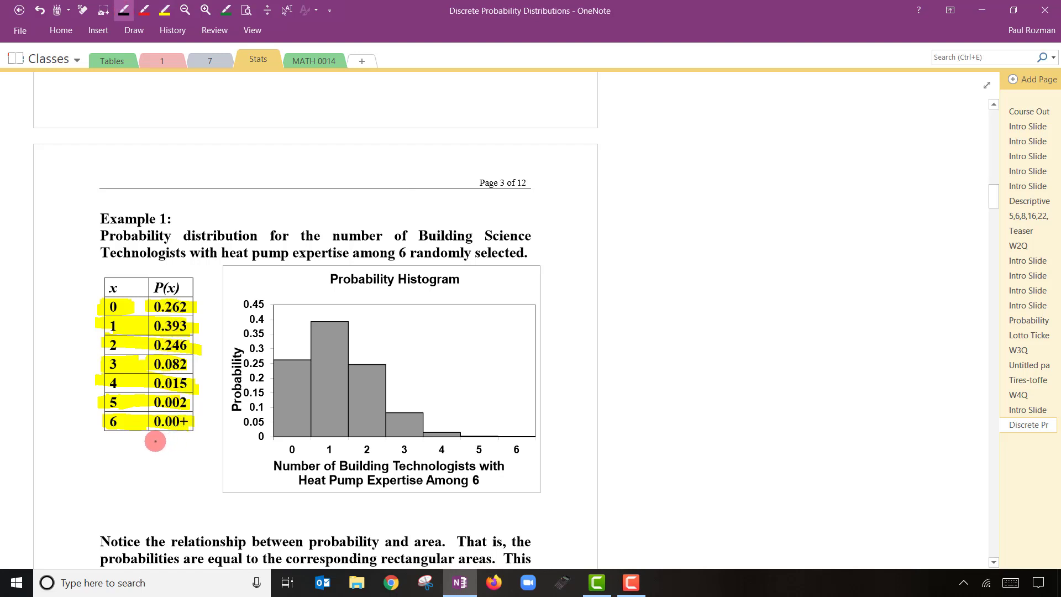
# Ink the total 1.000 beneath the P(x) column of the Example 1 table
pyautogui.moveTo(152, 441); pyautogui.dragTo(179, 441)
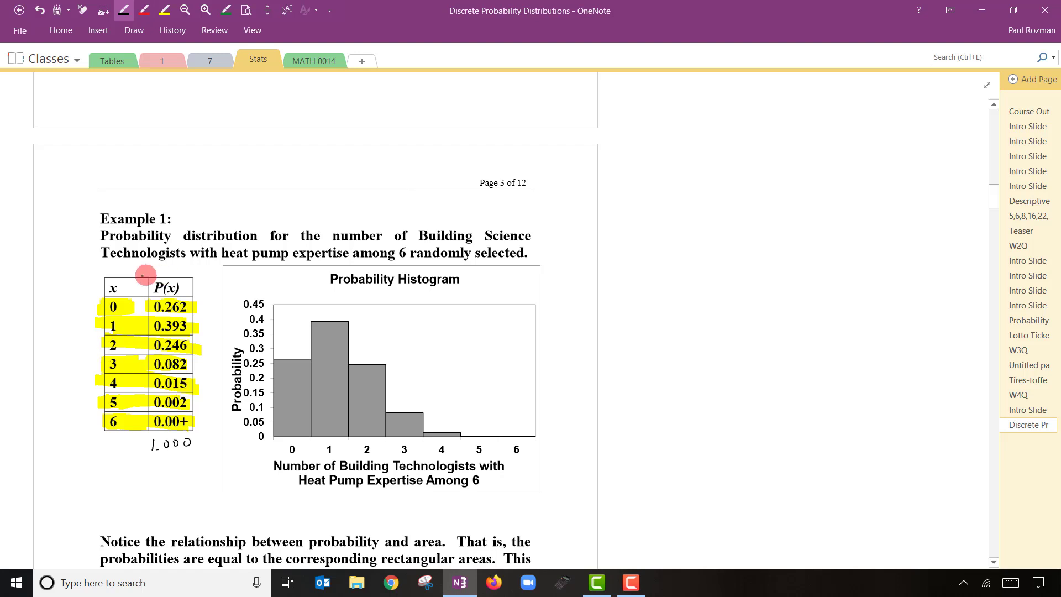
pyautogui.moveTo(185, 280)
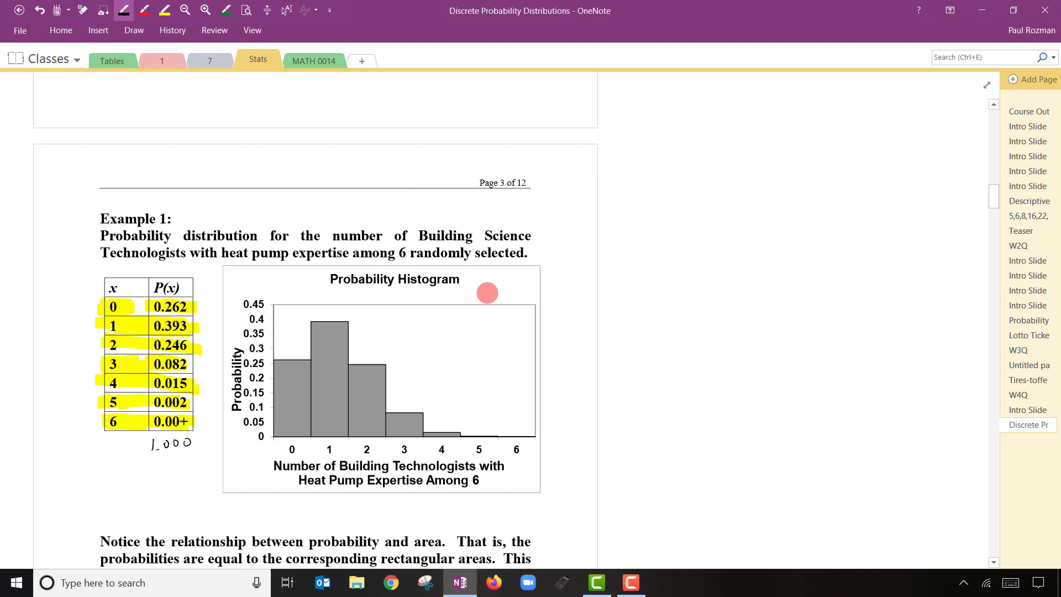
pyautogui.moveTo(516, 291)
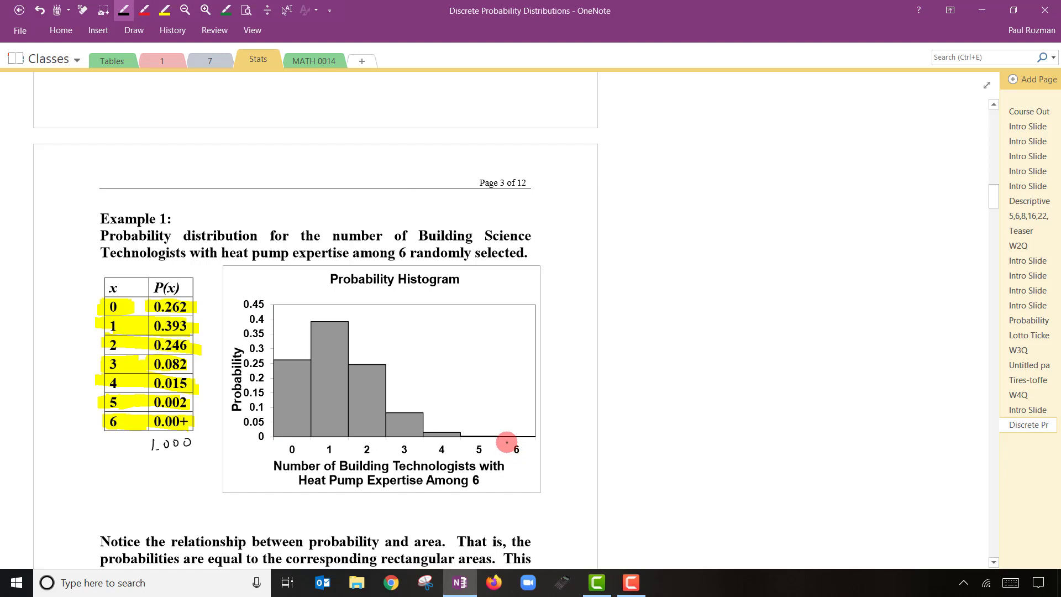
pyautogui.moveTo(318, 441)
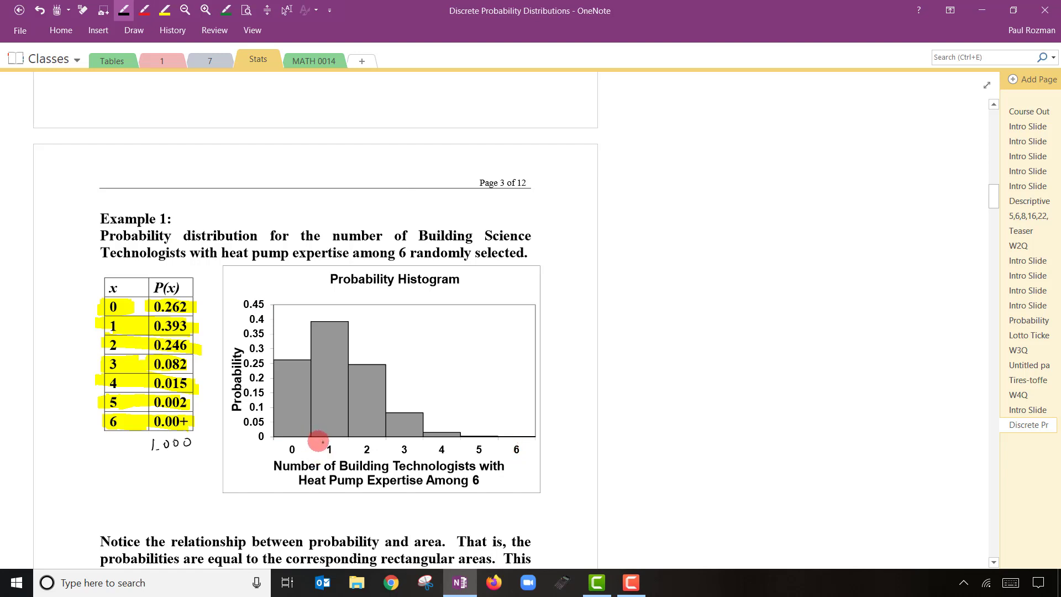
pyautogui.moveTo(468, 440)
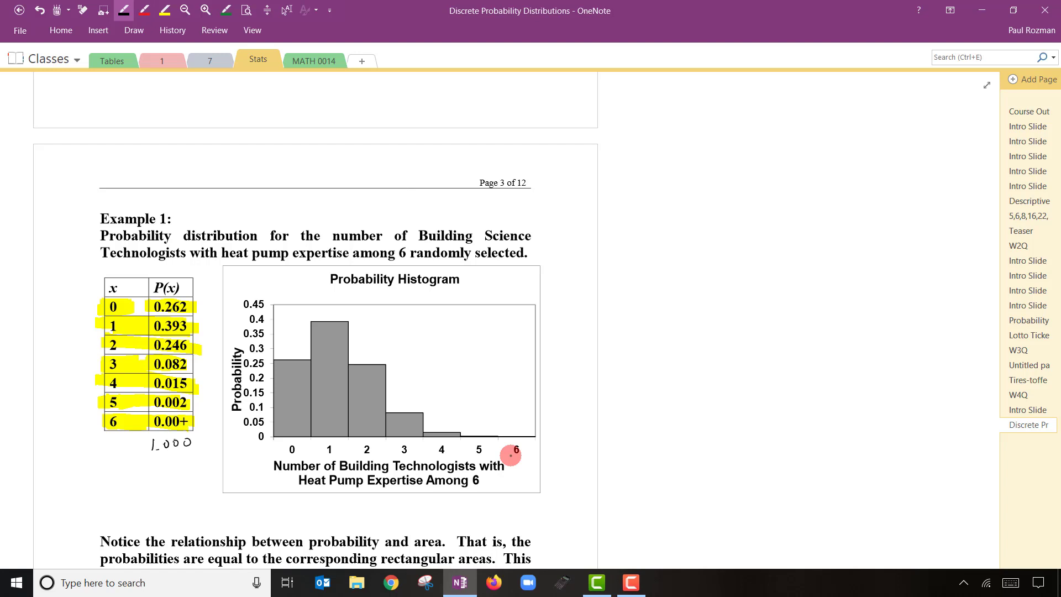
pyautogui.moveTo(248, 239)
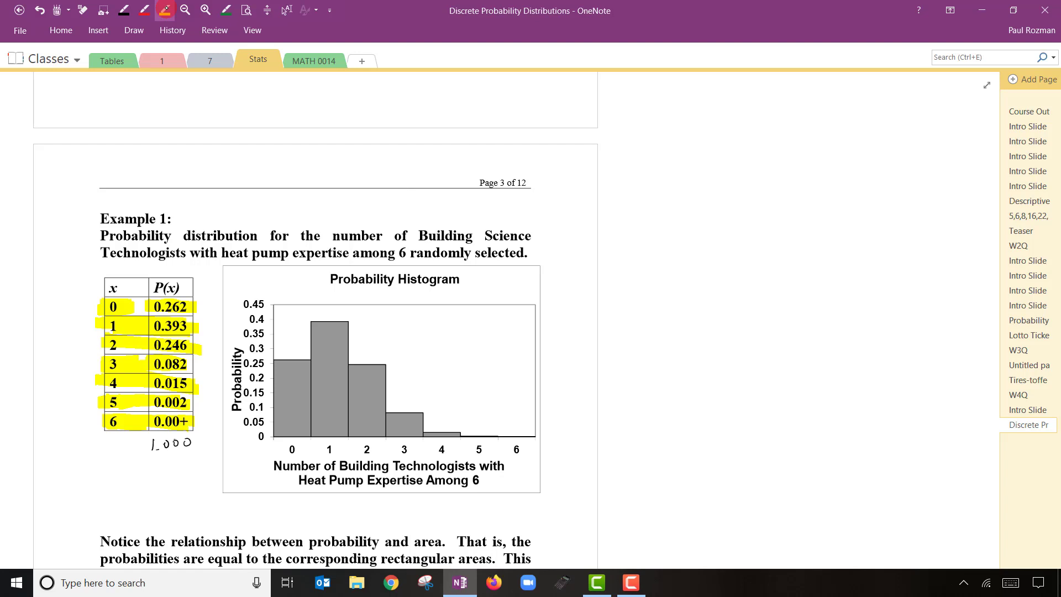
pyautogui.click(371, 425)
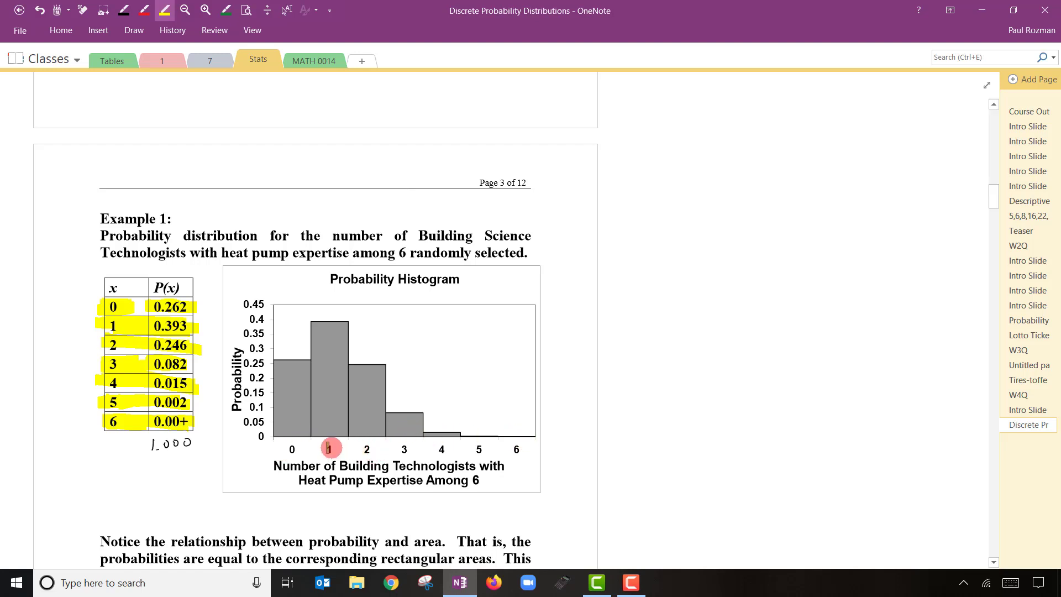
pyautogui.moveTo(379, 445)
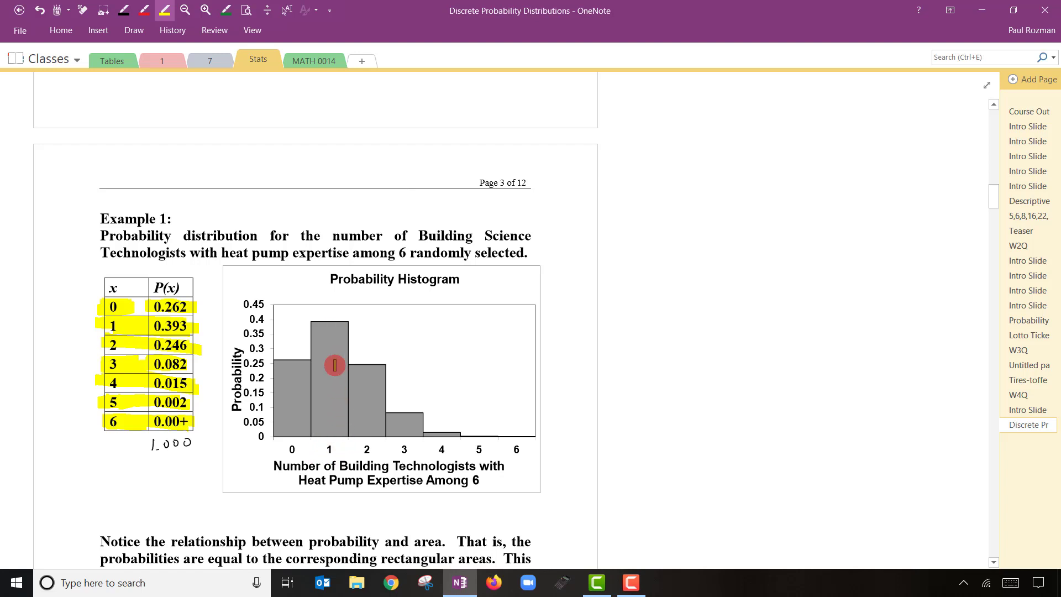
pyautogui.moveTo(369, 424)
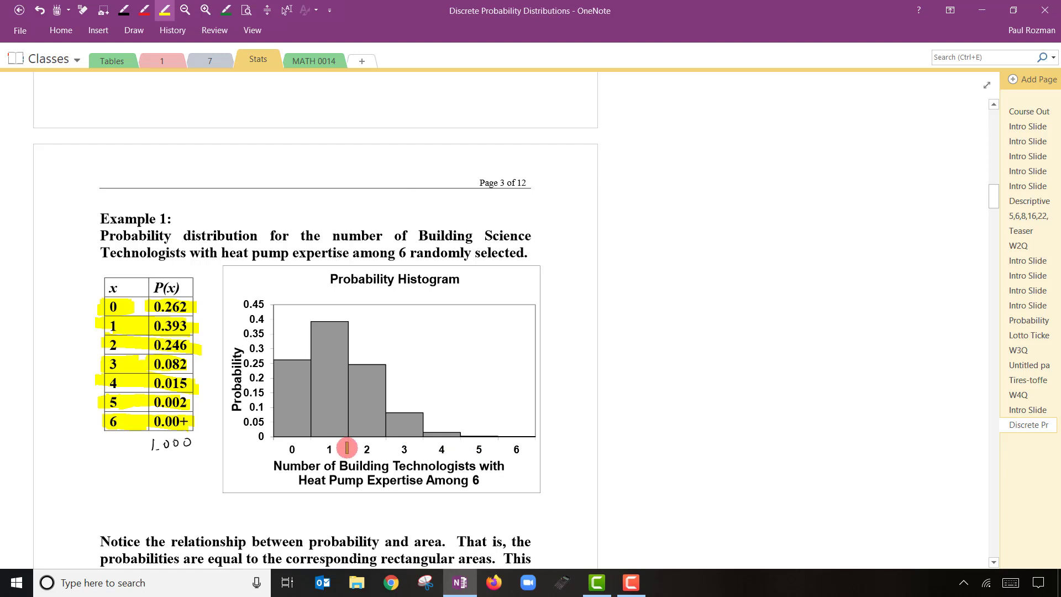
pyautogui.moveTo(372, 439)
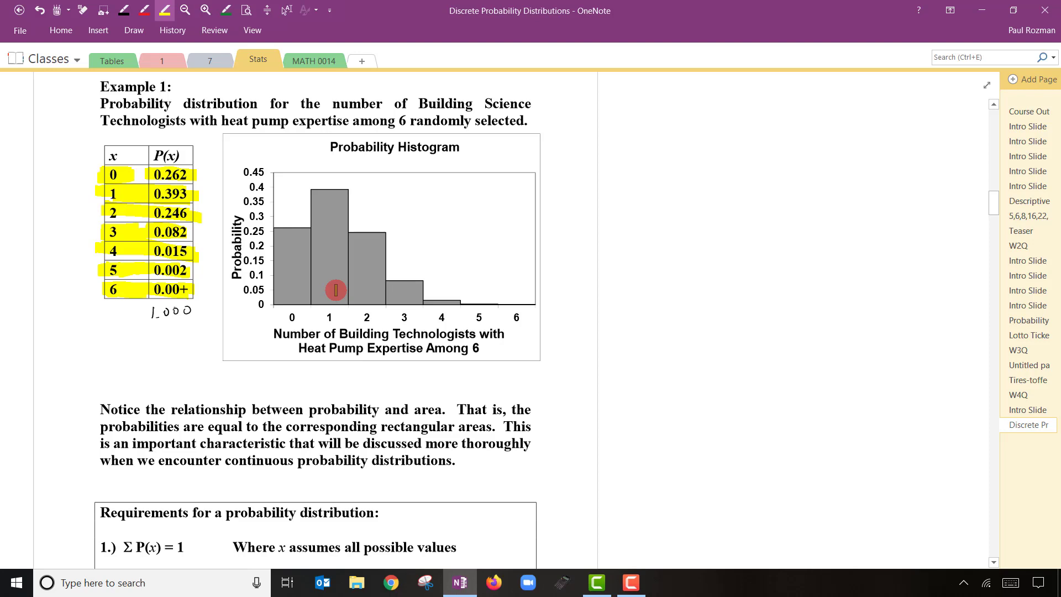
pyautogui.moveTo(278, 233)
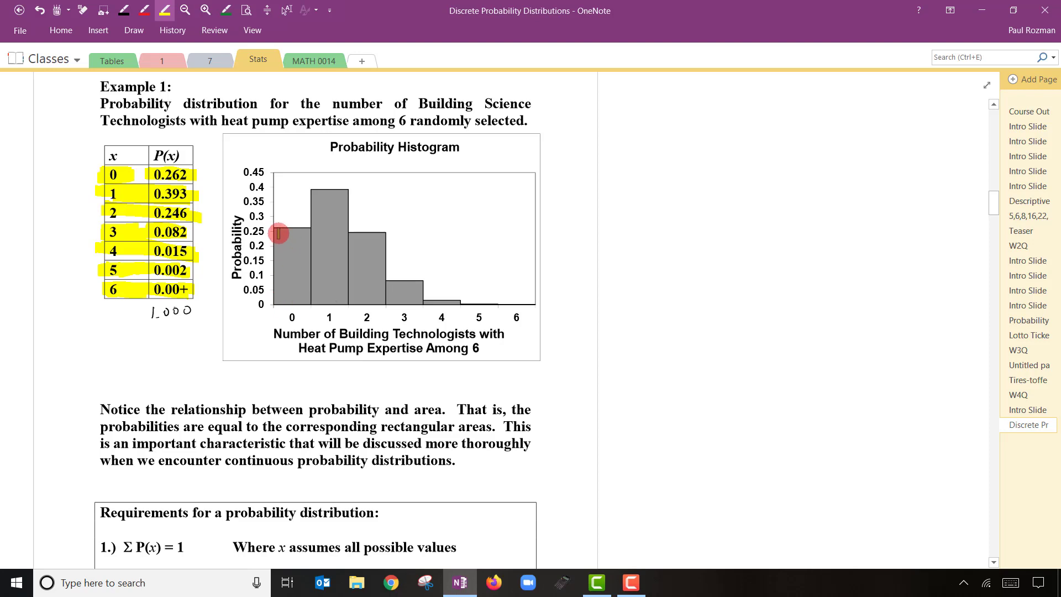
pyautogui.moveTo(274, 234); pyautogui.dragTo(308, 234)
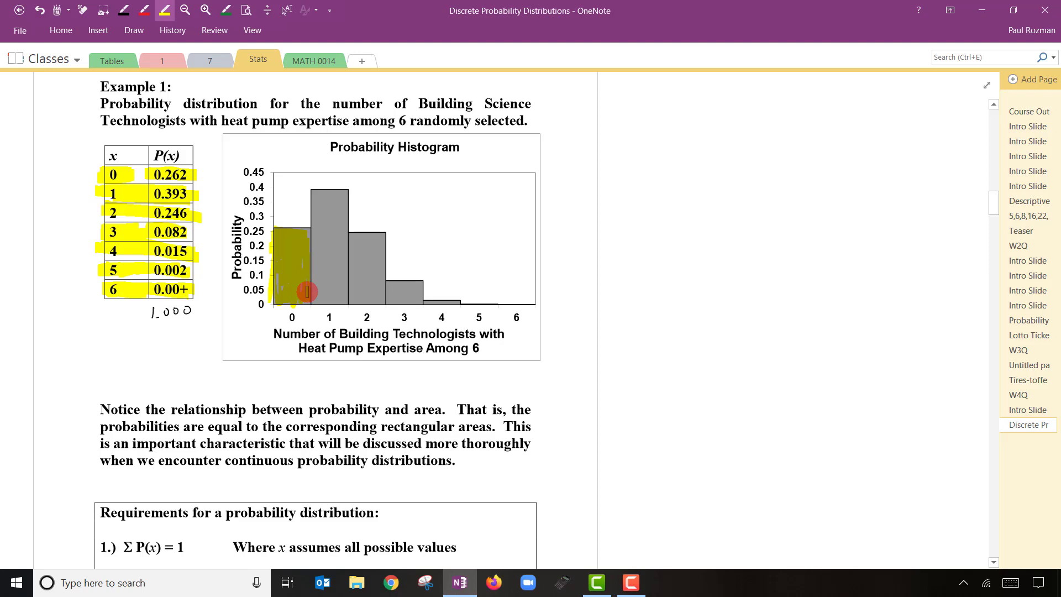
pyautogui.moveTo(353, 239)
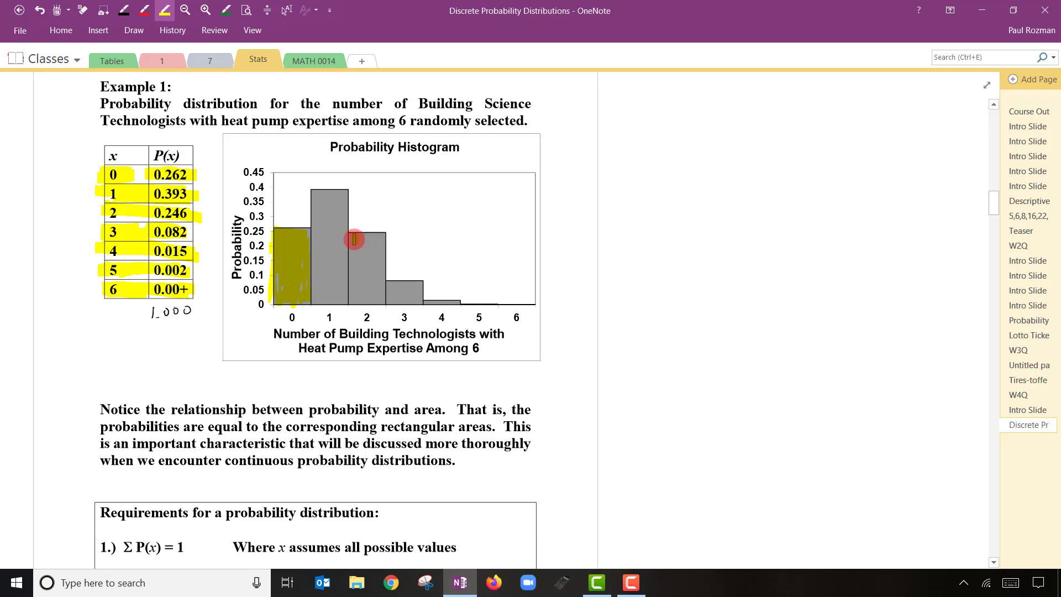
pyautogui.moveTo(354, 239); pyautogui.dragTo(366, 301)
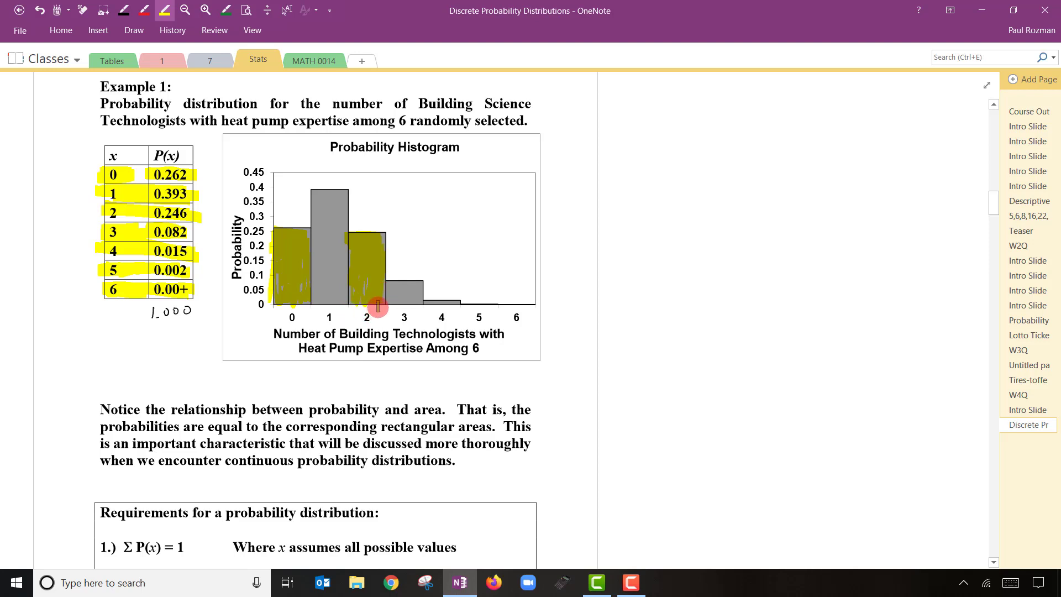
pyautogui.moveTo(387, 306)
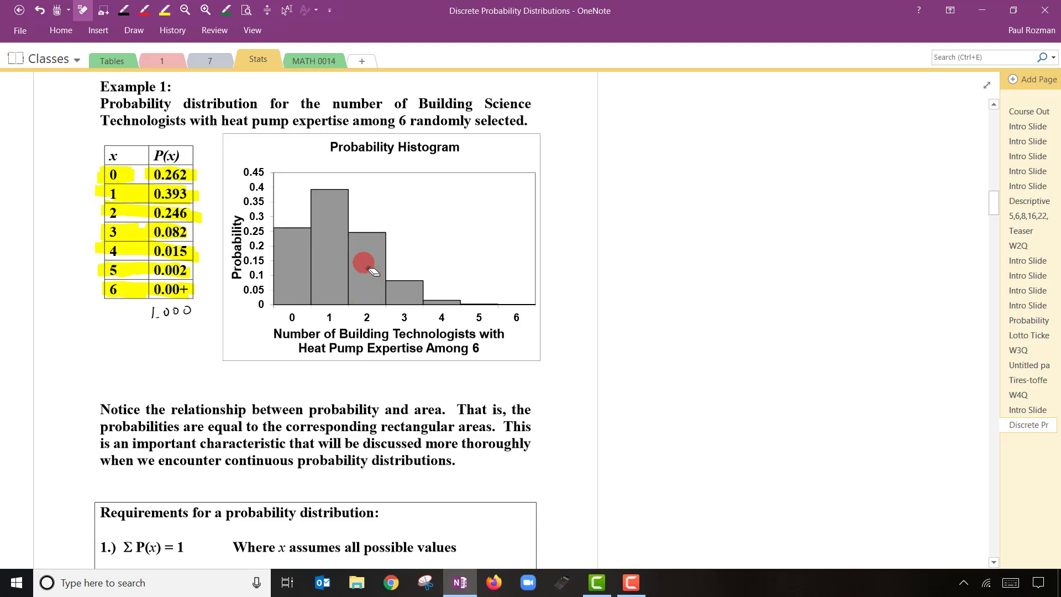
pyautogui.scroll(-3)
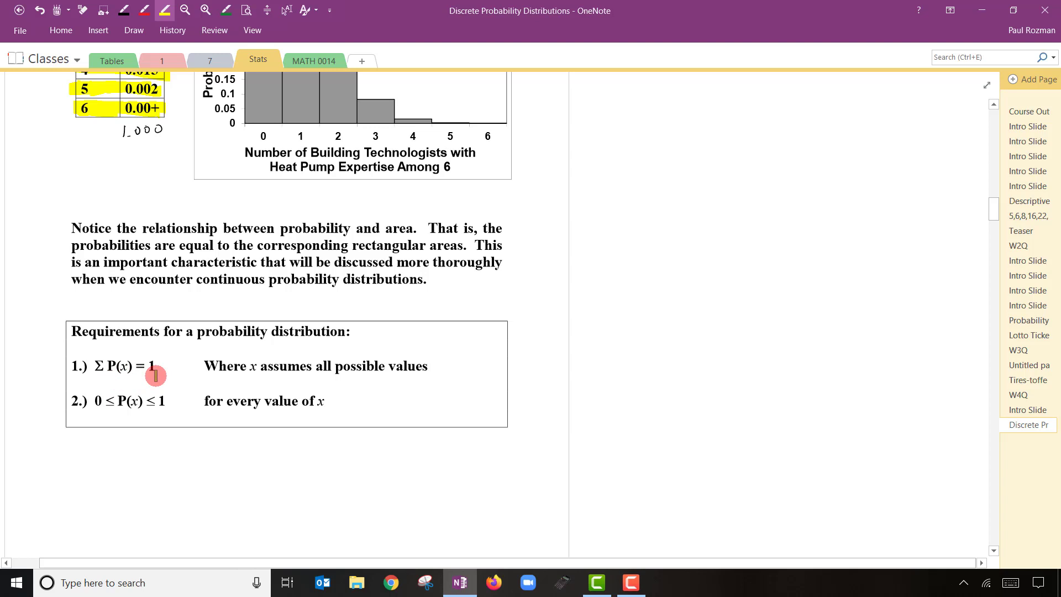
pyautogui.moveTo(123, 418)
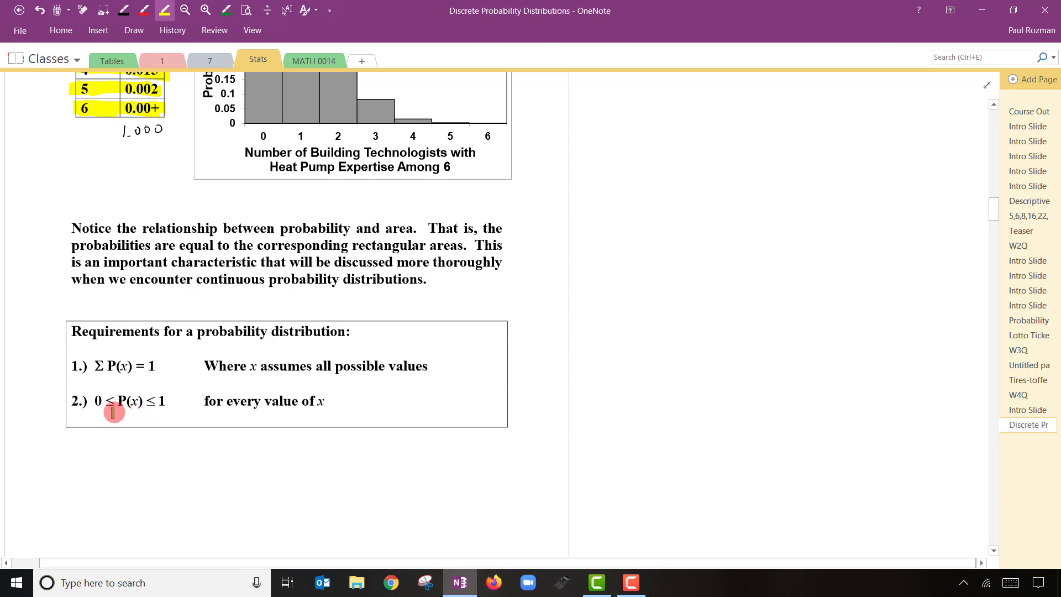
pyautogui.moveTo(155, 409)
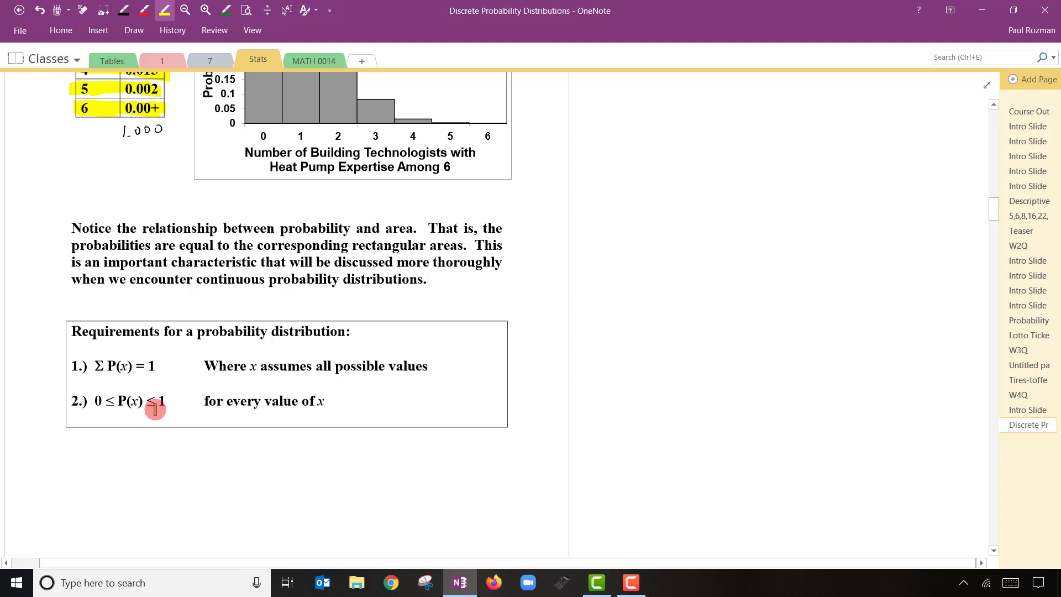
# Highlight the words 'expected value' in the Mean & Variance section on page 4
pyautogui.scroll(-3)
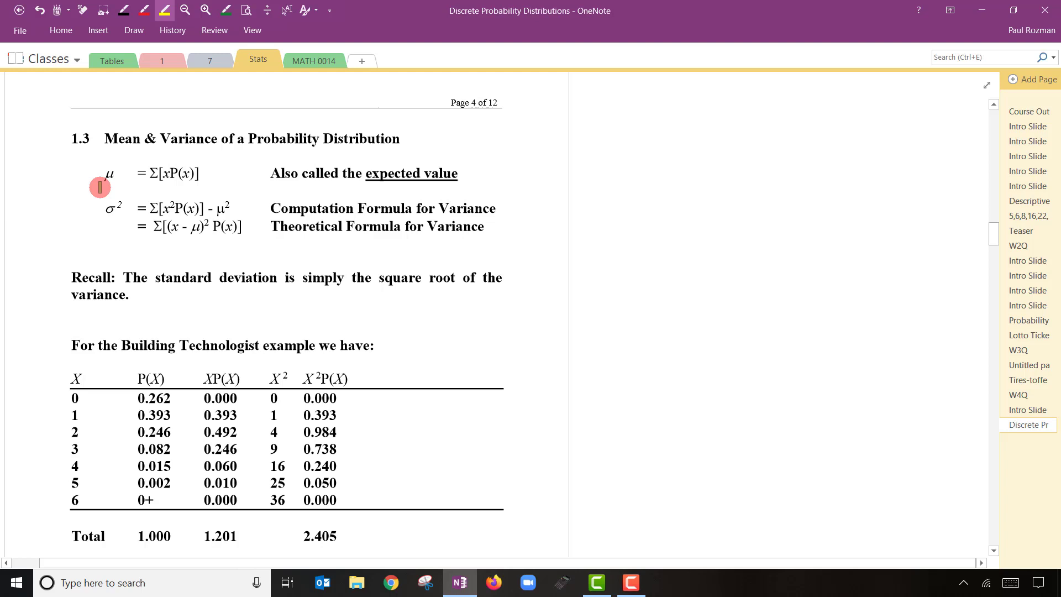
pyautogui.moveTo(369, 179)
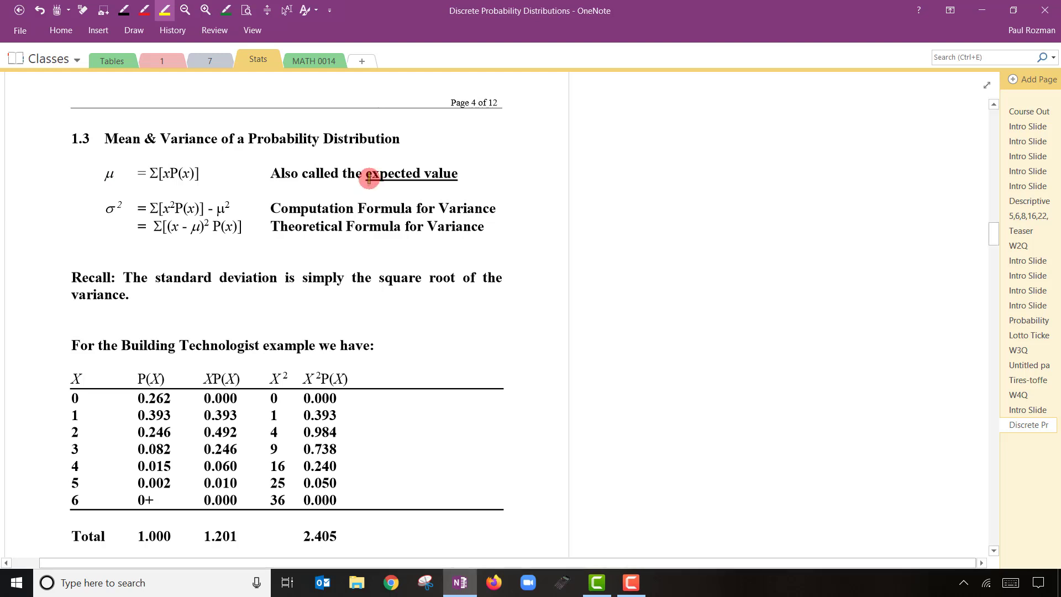
pyautogui.doubleClick(411, 173)
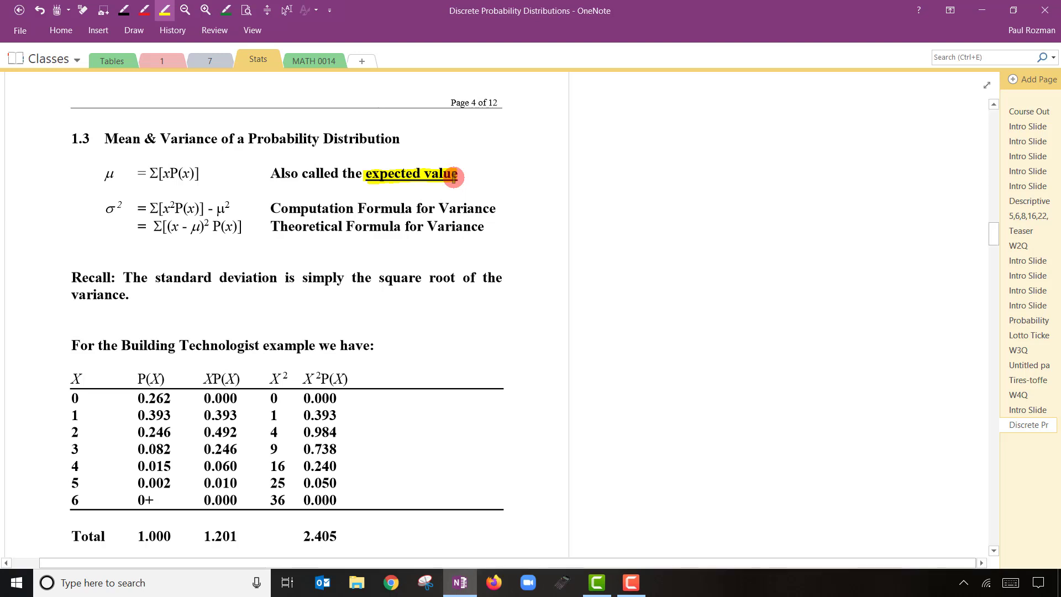
pyautogui.scroll(-3)
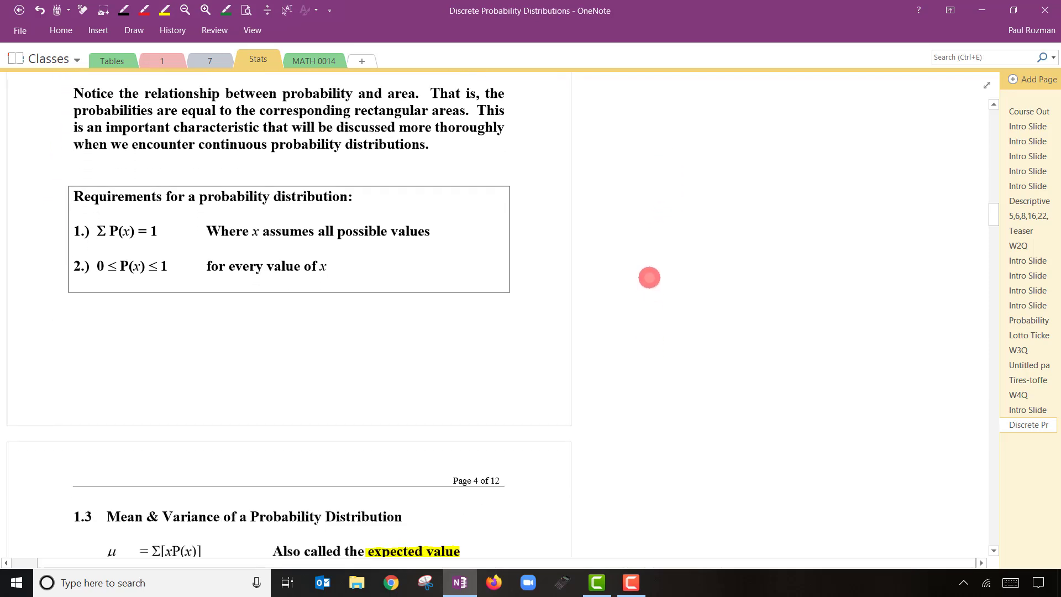
# Highlight Σ[xP(x)], Σ[x²P(x)] − μ² and the (x − μ)² term in yellow
pyautogui.scroll(-3)
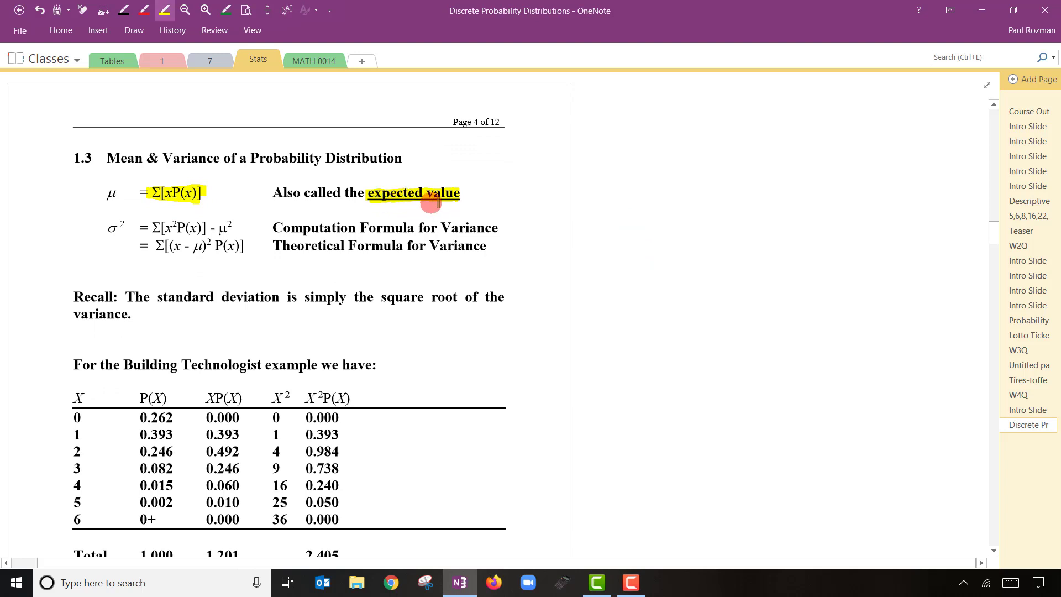
pyautogui.moveTo(125, 235)
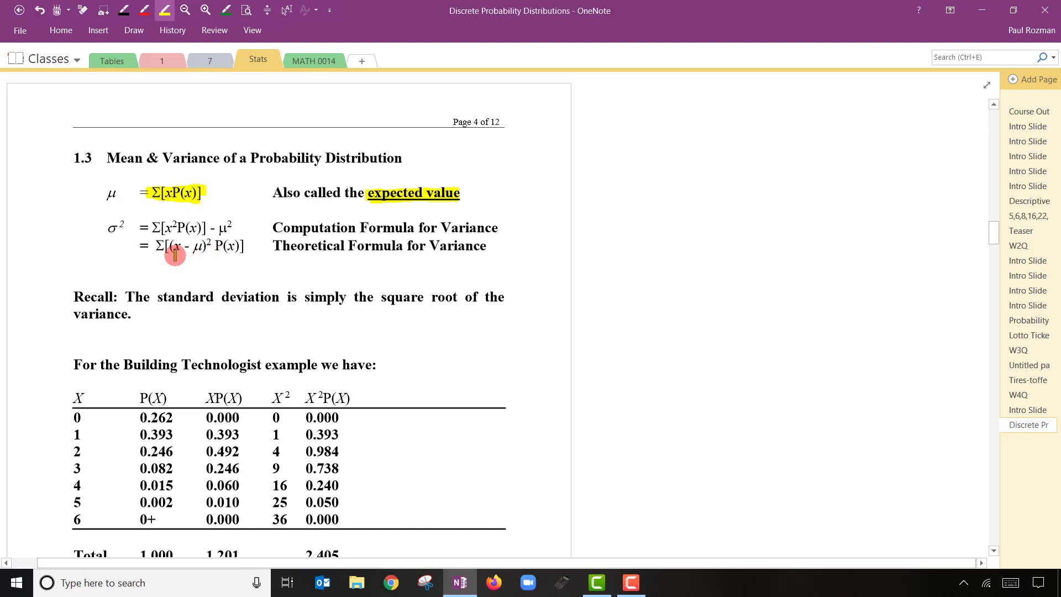
pyautogui.moveTo(175, 255); pyautogui.dragTo(204, 247)
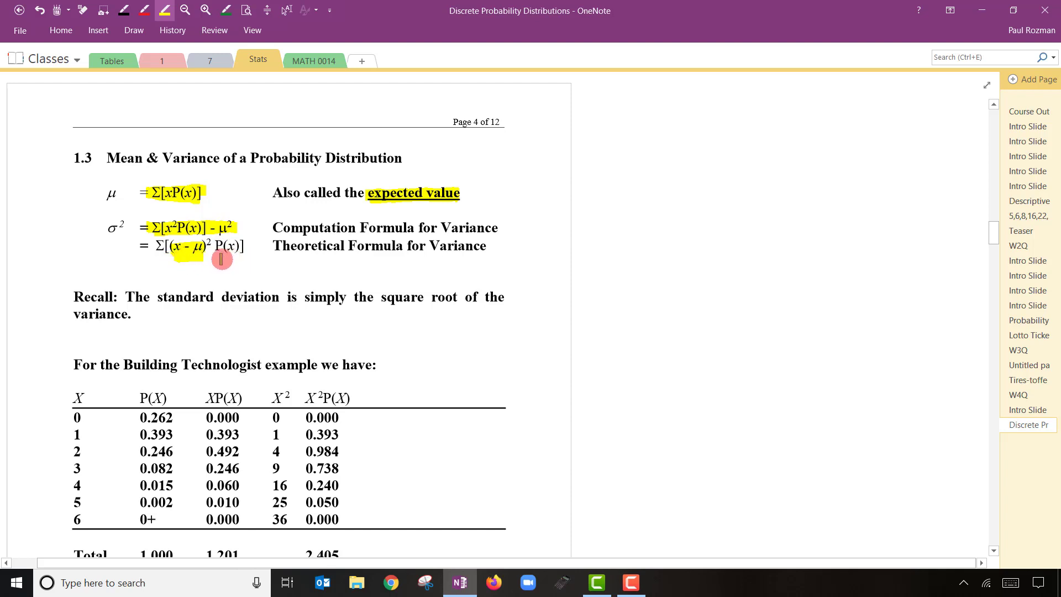
pyautogui.moveTo(193, 256)
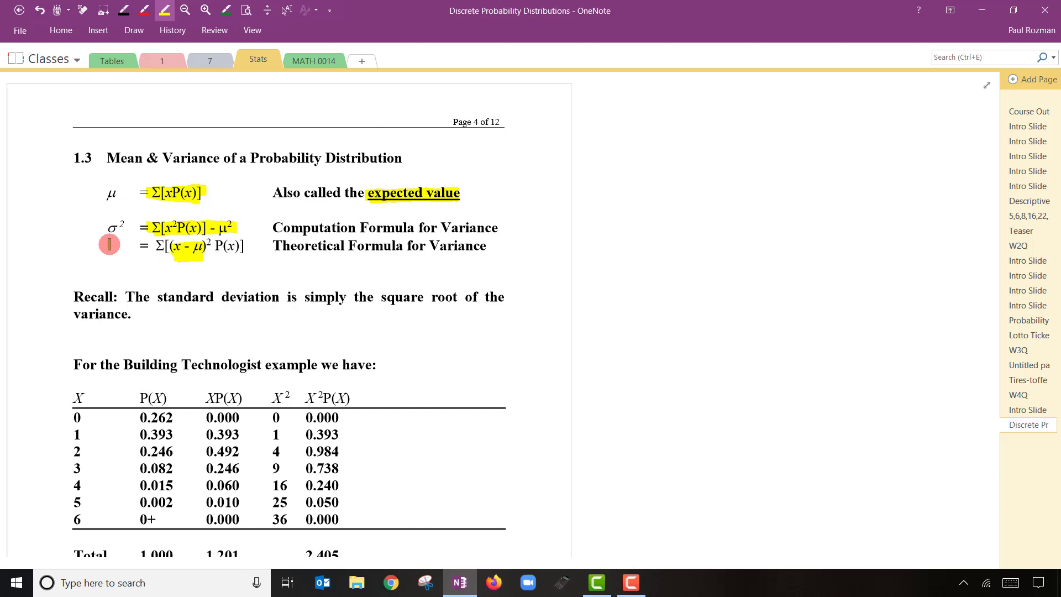
# Swipe yellow highlighter over the X and P(X) columns of the Building Technologist table
pyautogui.scroll(-3)
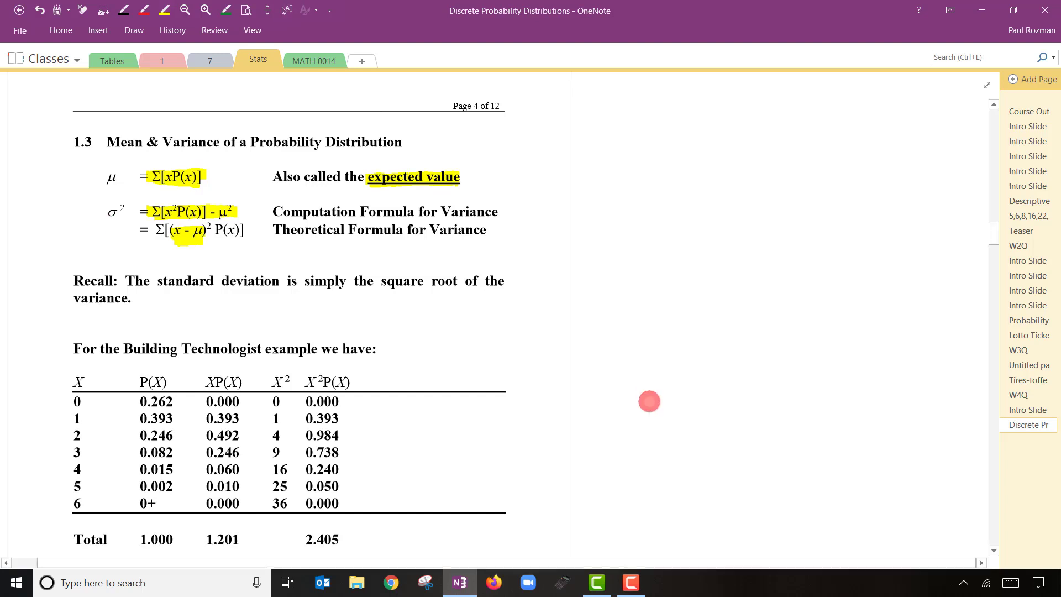
pyautogui.scroll(-3)
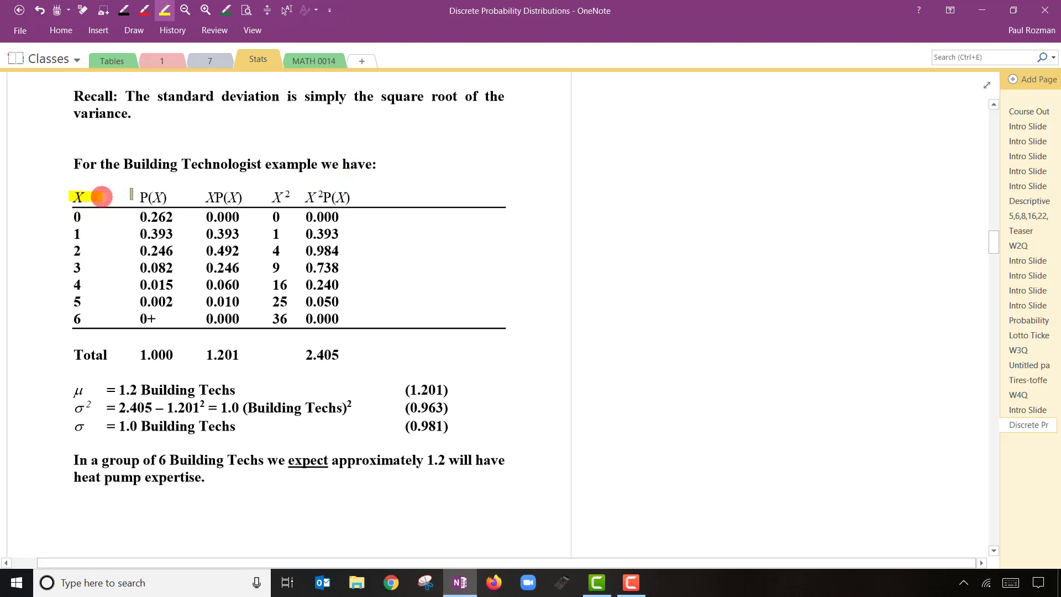
pyautogui.moveTo(102, 197); pyautogui.dragTo(143, 319)
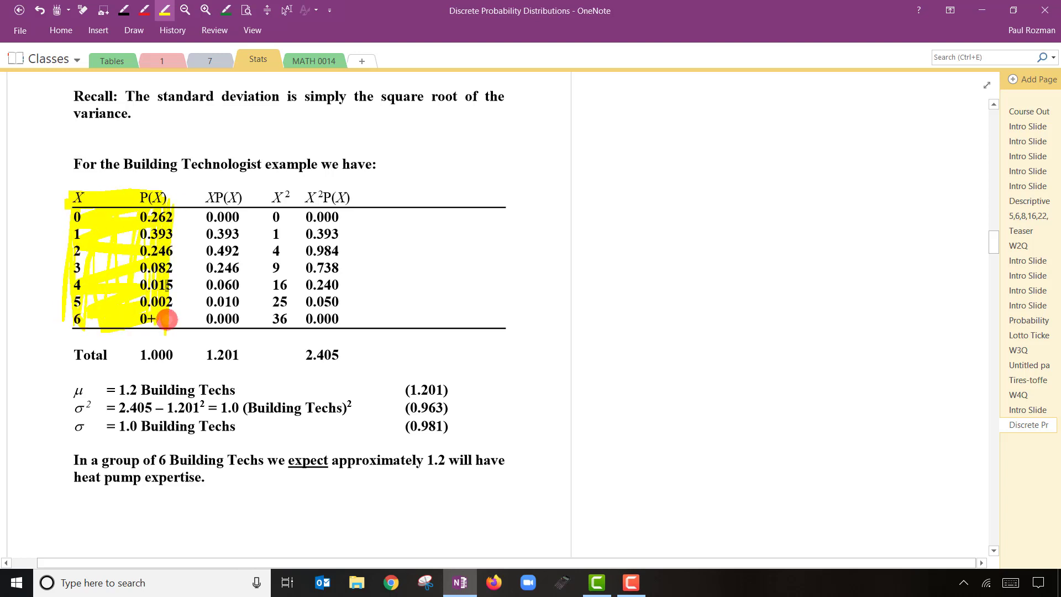
pyautogui.moveTo(172, 267)
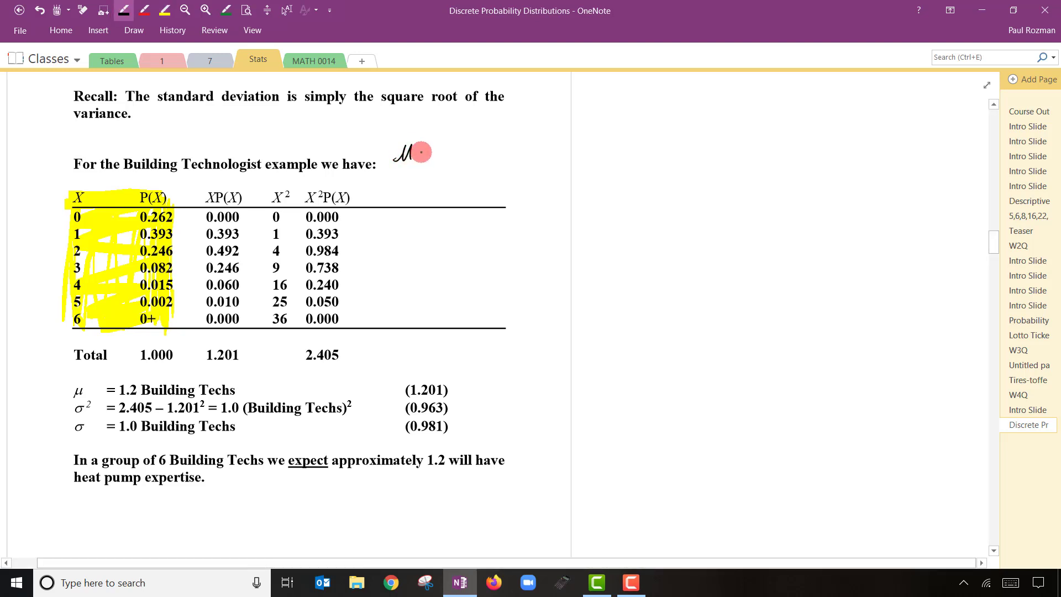
# Write μ = Σ[X P(X)] = 1.2 beside the table and circle the XP(X) entries with their 1.201 total
pyautogui.moveTo(427, 152); pyautogui.dragTo(475, 152)
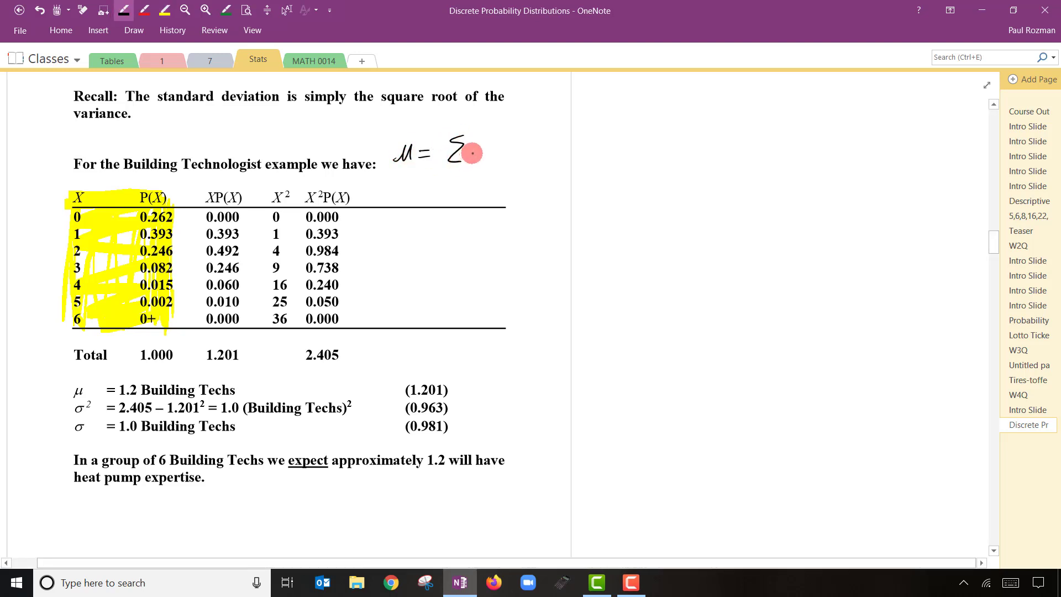
pyautogui.moveTo(474, 151); pyautogui.dragTo(501, 144)
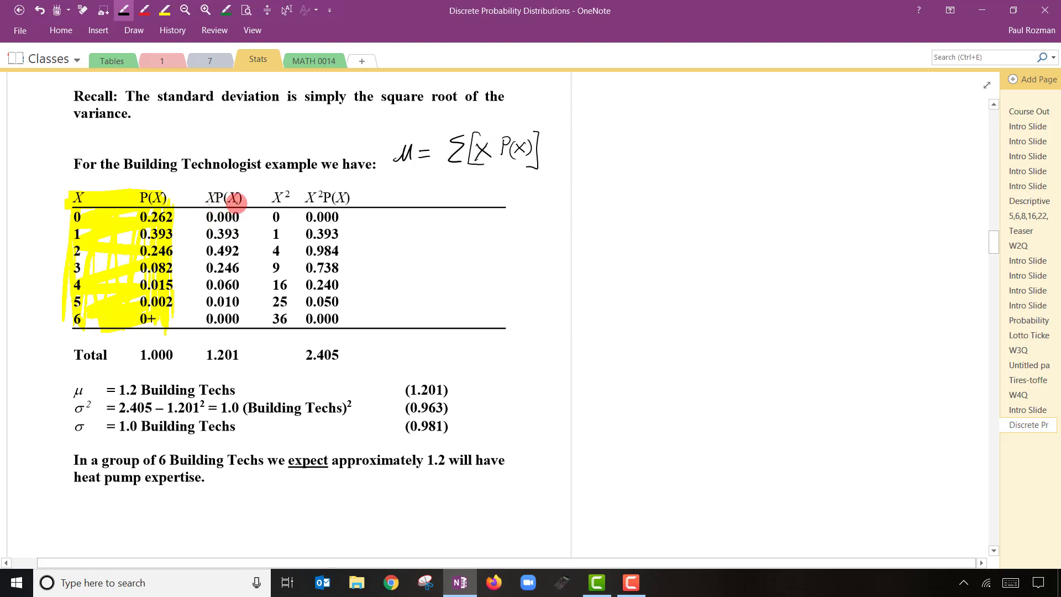
pyautogui.moveTo(200, 216); pyautogui.dragTo(246, 217)
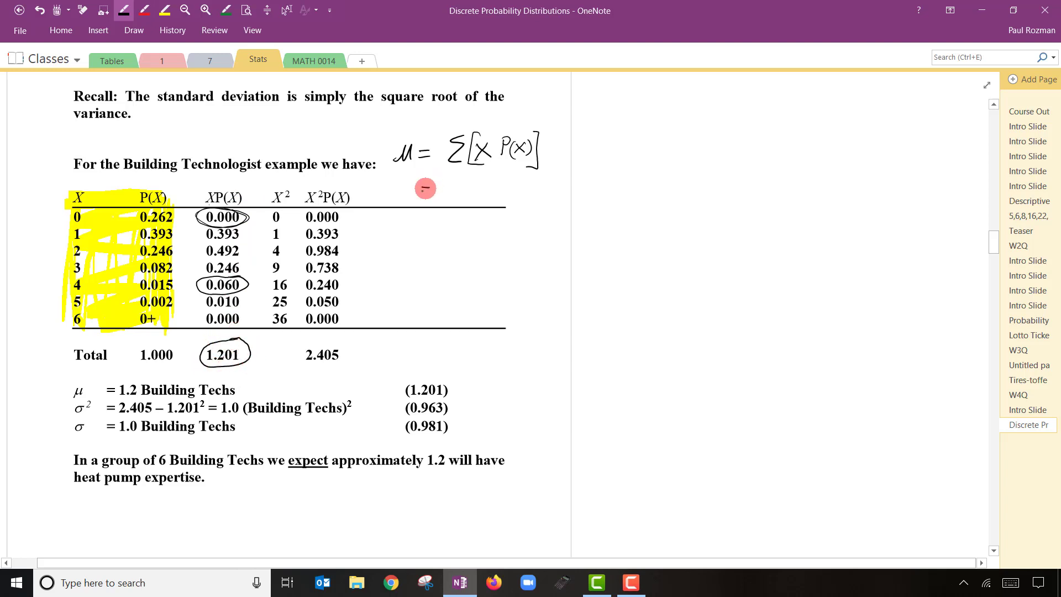
pyautogui.moveTo(424, 193); pyautogui.dragTo(449, 190)
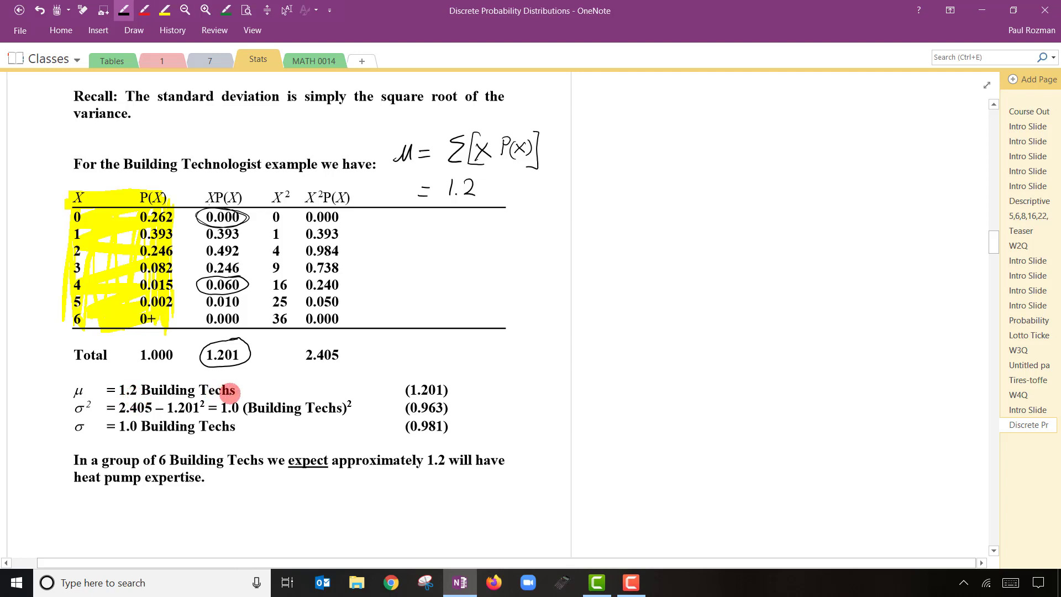
pyautogui.moveTo(436, 394)
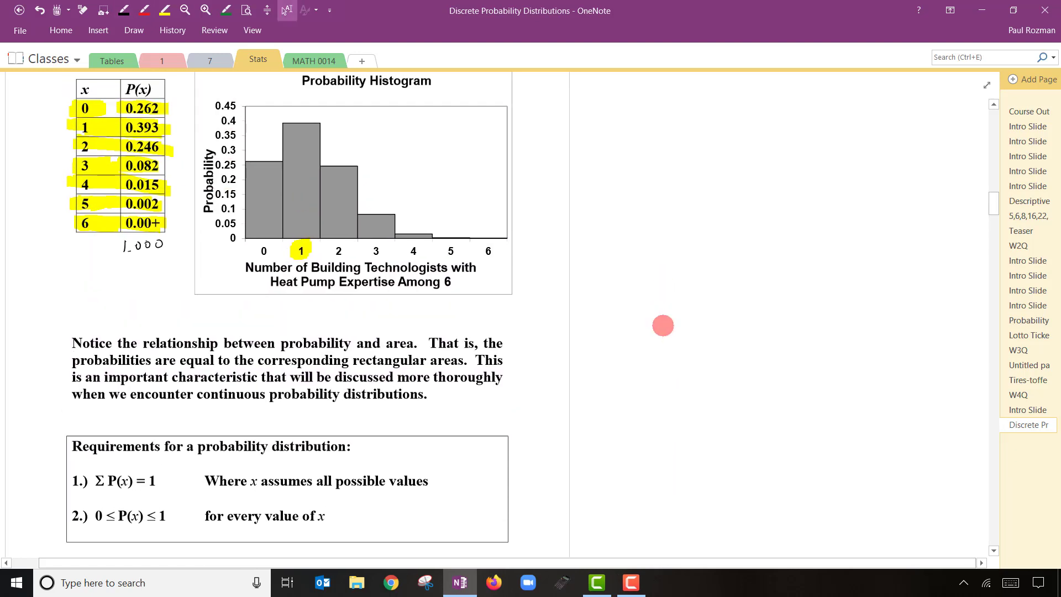
# Draw an arrow into the histogram labelled μ = 1.2, then scroll back to section 1.3
pyautogui.moveTo(321, 239); pyautogui.dragTo(312, 315)
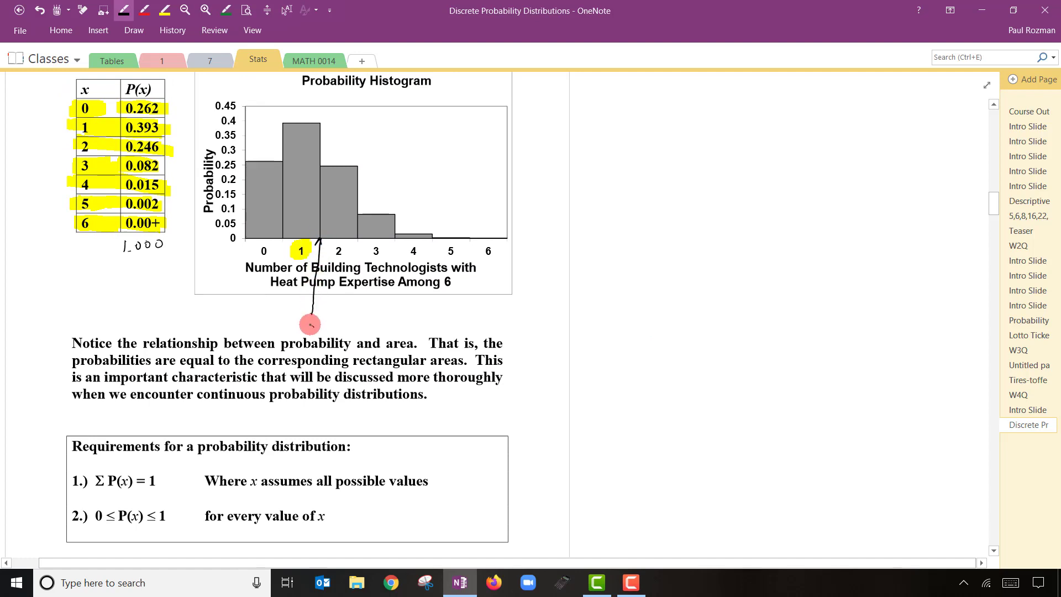
pyautogui.moveTo(308, 322); pyautogui.dragTo(355, 322)
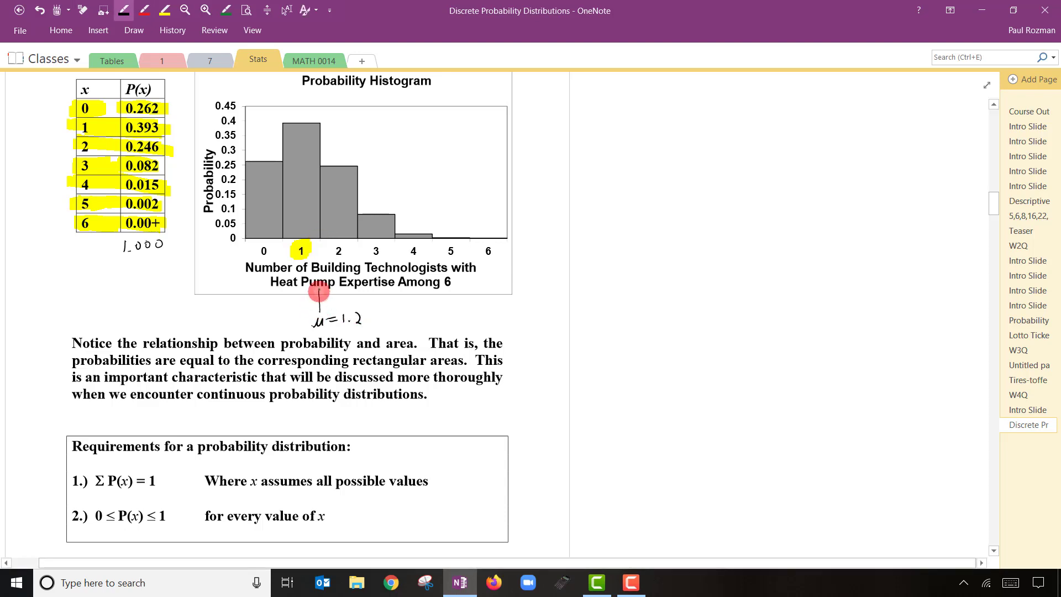
pyautogui.moveTo(319, 292); pyautogui.dragTo(309, 242)
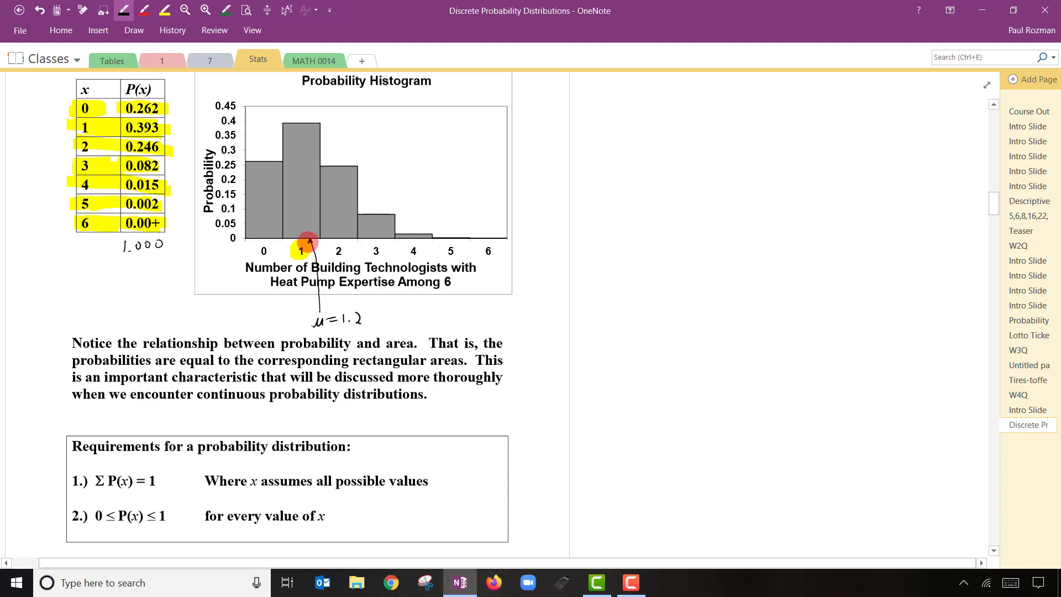
pyautogui.scroll(-3)
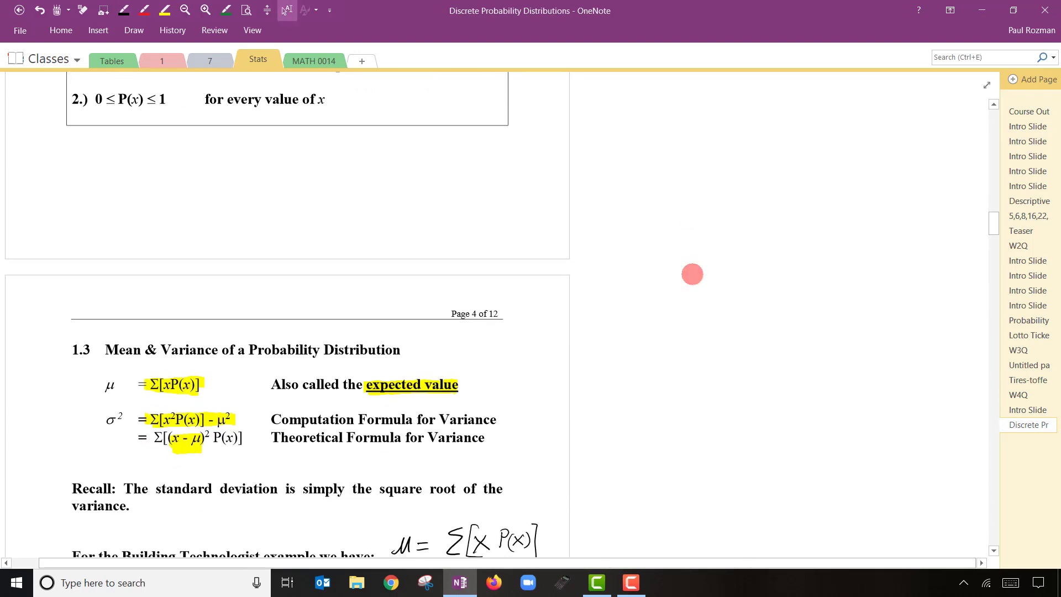
# Write σ² = Σ[X² P(X)] − μ² in black pen to the right of the Building Technologist table
pyautogui.scroll(-3)
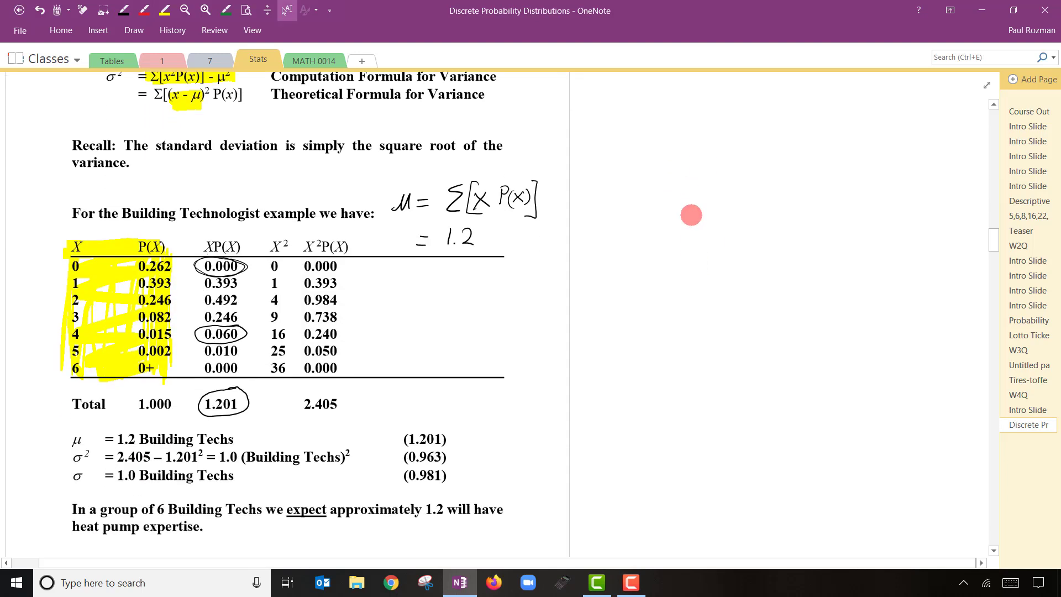
pyautogui.scroll(-3)
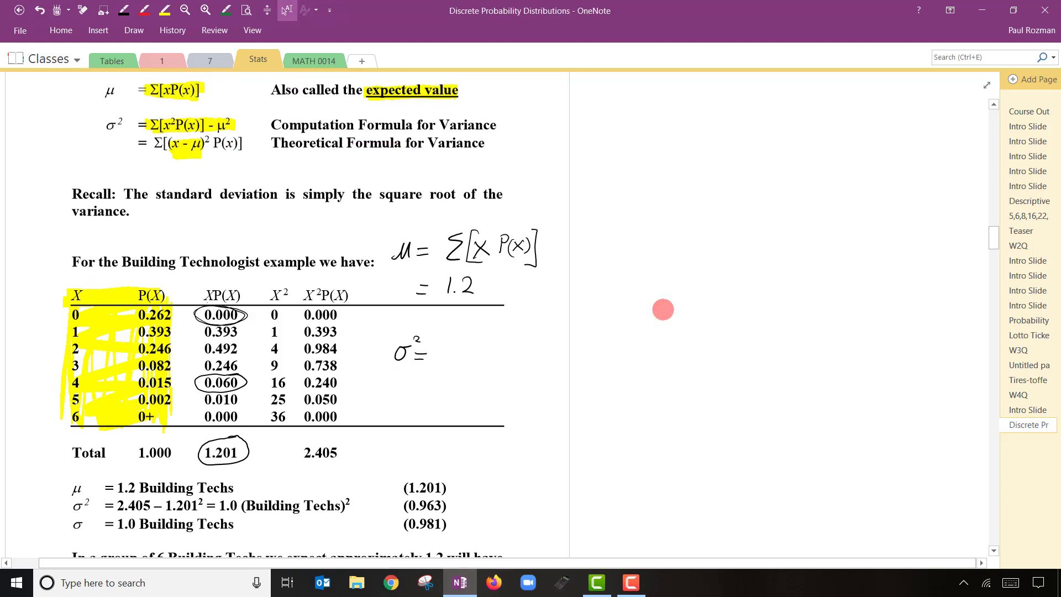
pyautogui.moveTo(664, 310); pyautogui.dragTo(447, 366)
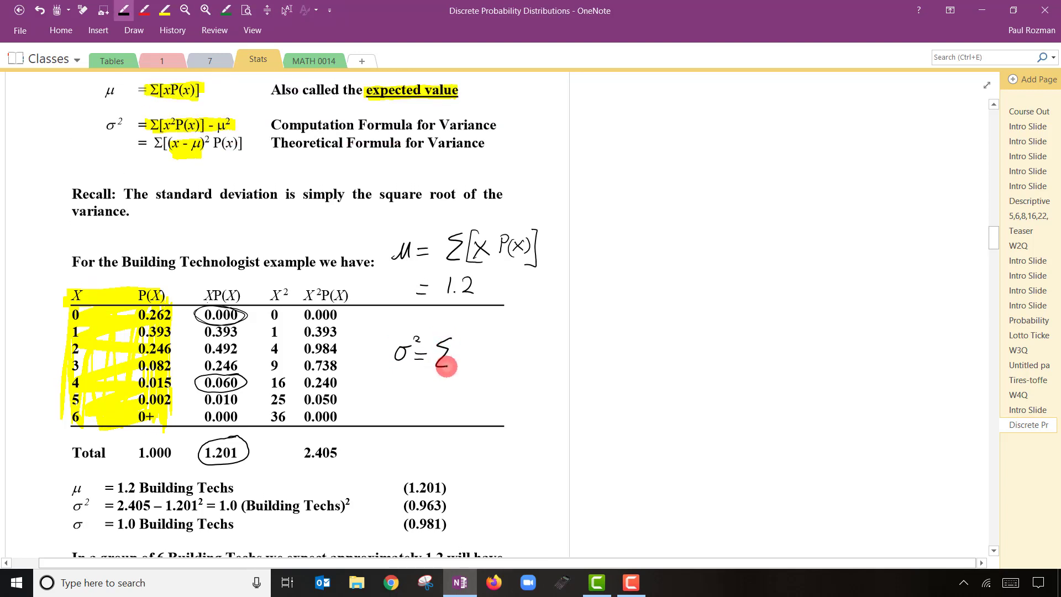
pyautogui.moveTo(443, 367); pyautogui.dragTo(463, 345)
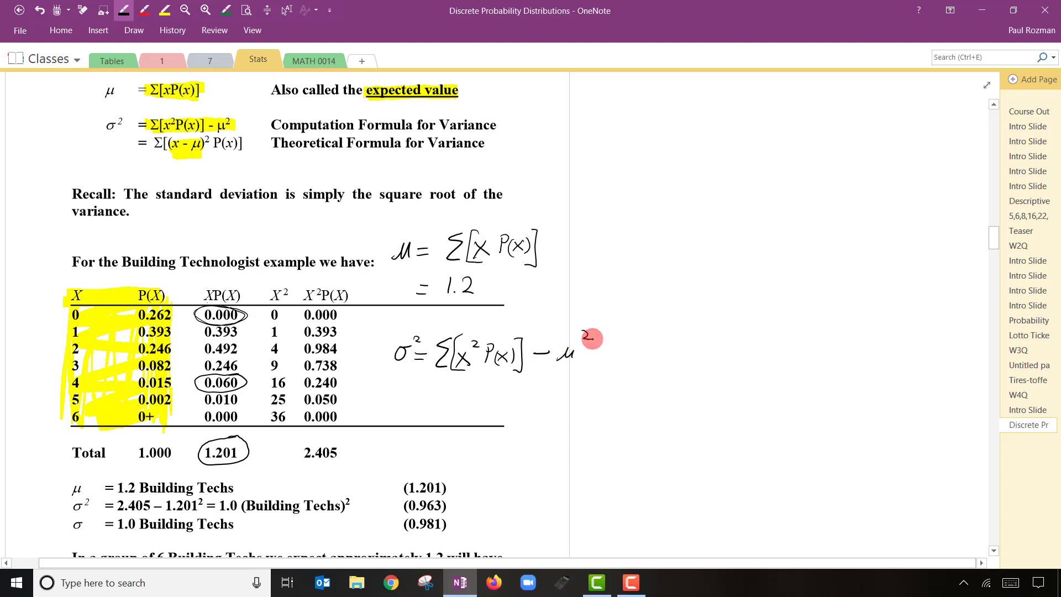
pyautogui.scroll(-3)
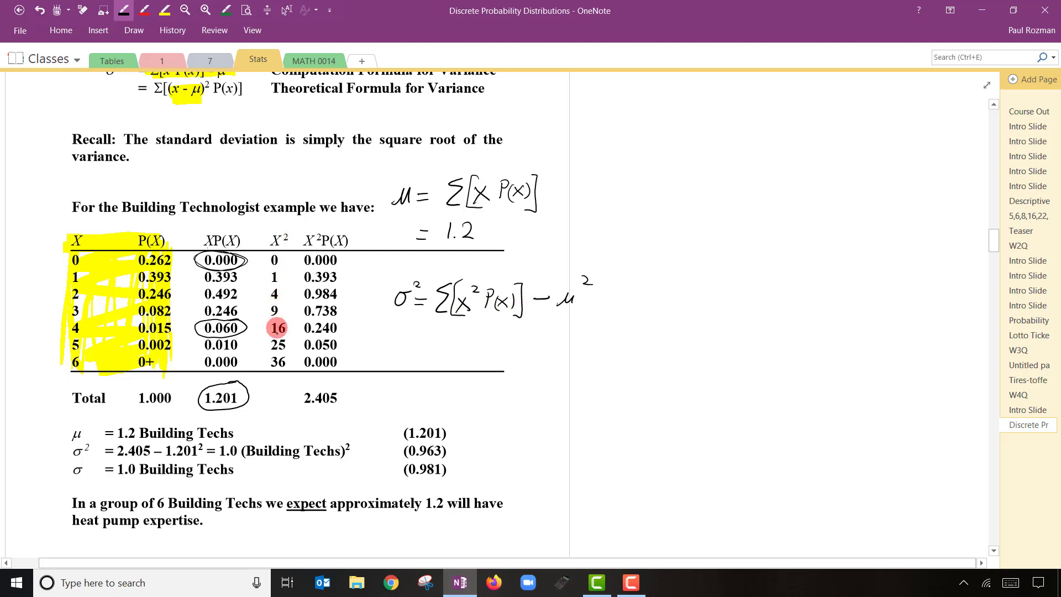
pyautogui.click(276, 363)
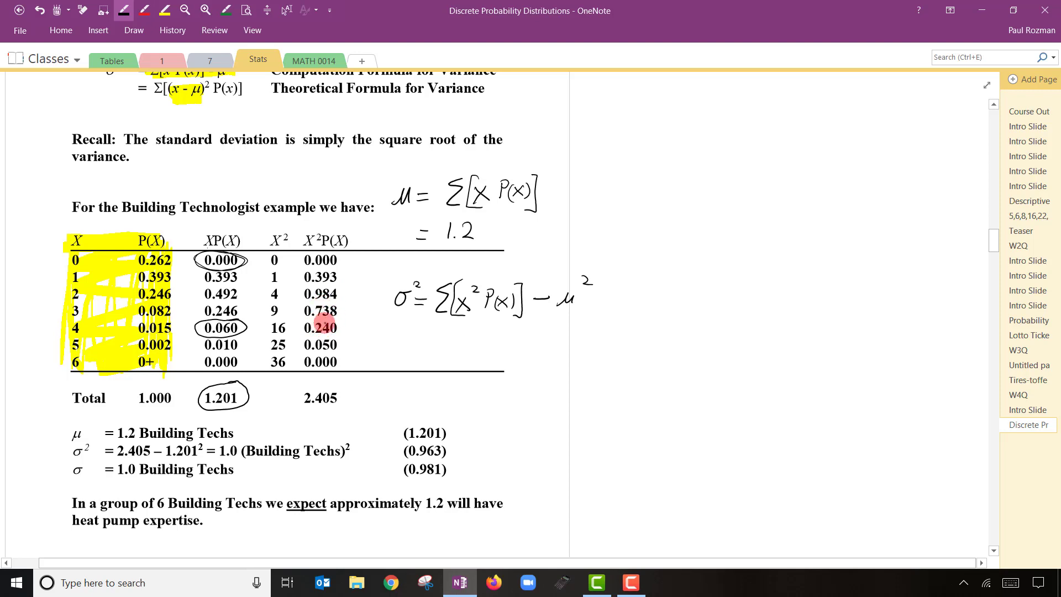
# Annotate 0.240 as 16(0.015) and write 2.405 − (1.201)² = 0.963 in red beneath σ²
pyautogui.moveTo(301, 329); pyautogui.dragTo(342, 322)
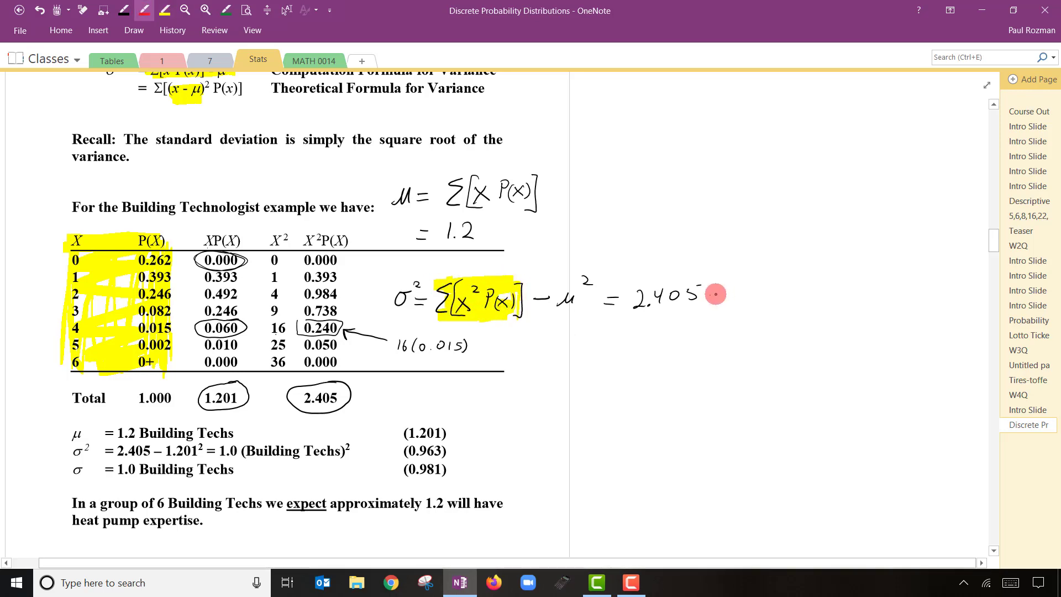
pyautogui.moveTo(714, 294); pyautogui.dragTo(734, 301)
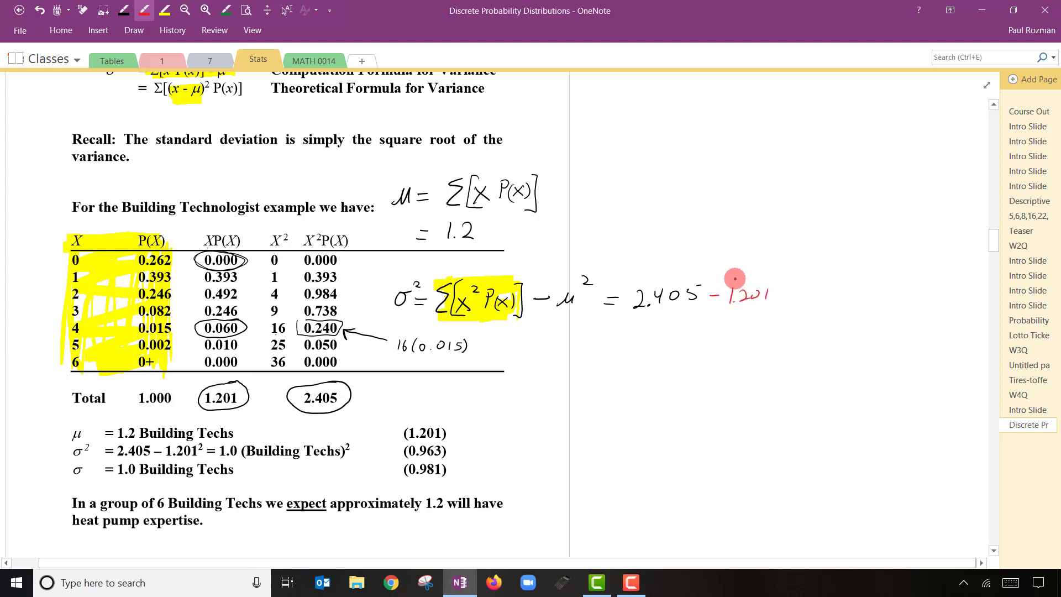
pyautogui.moveTo(725, 291); pyautogui.dragTo(782, 274)
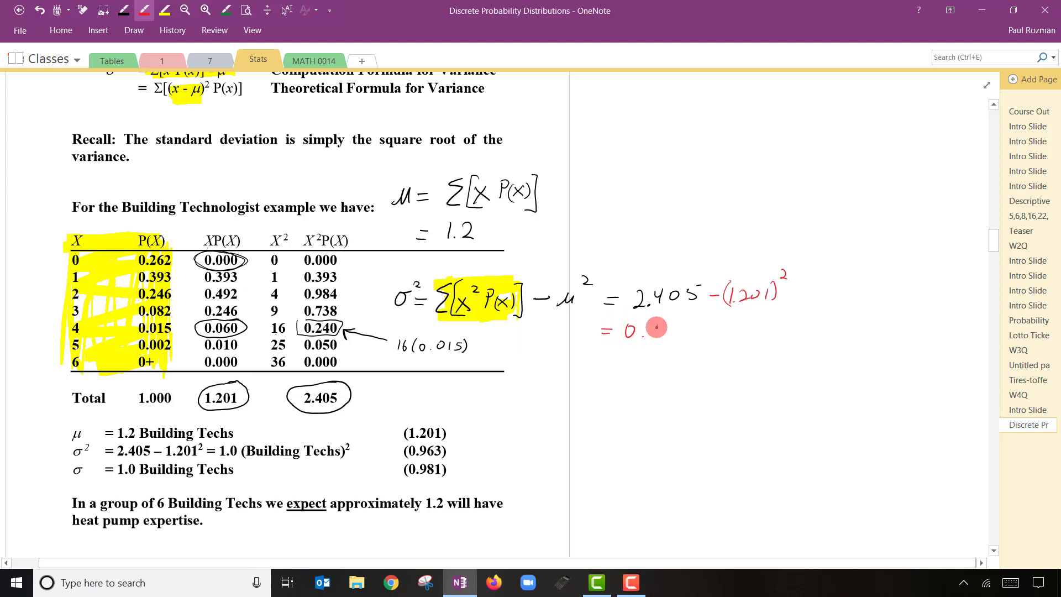
pyautogui.write('963')
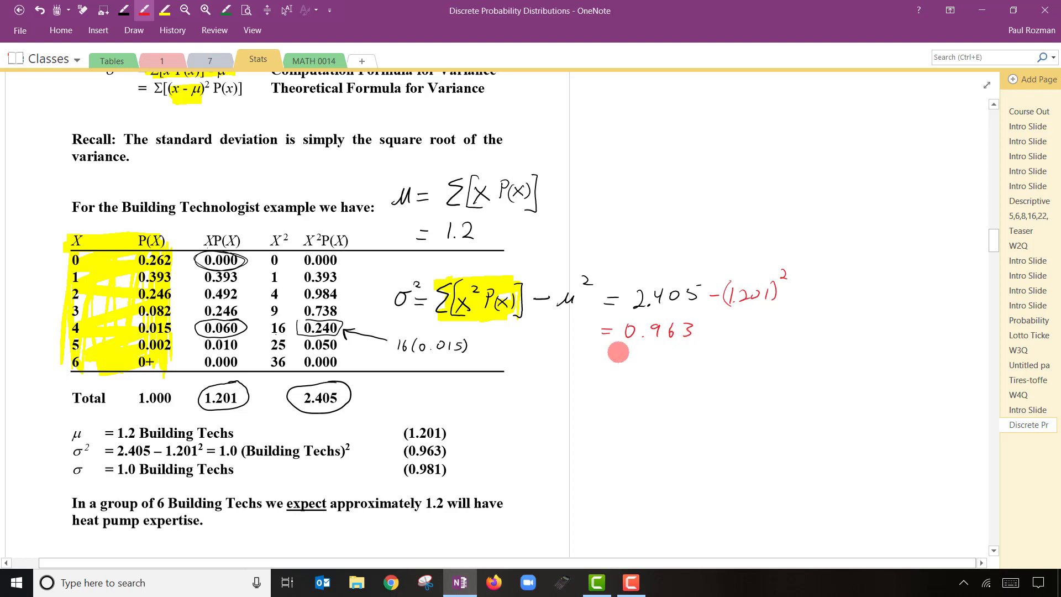
# Handwrite '≈ 1.0' under the variance and 'σ = √σ² = 0.981' on the next line in red
pyautogui.moveTo(606, 359); pyautogui.dragTo(650, 359)
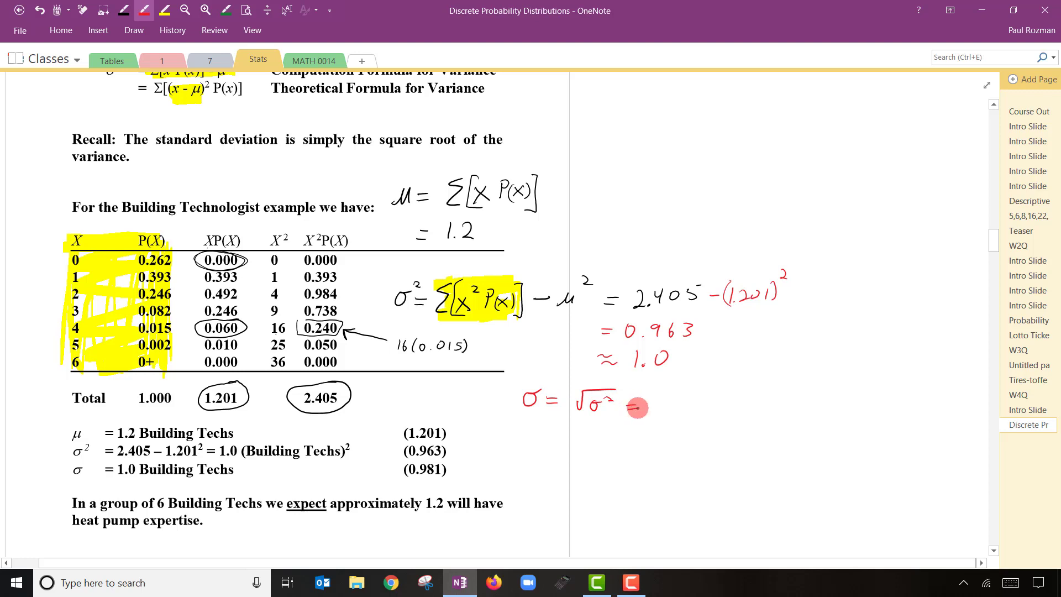
pyautogui.moveTo(629, 404); pyautogui.dragTo(690, 395)
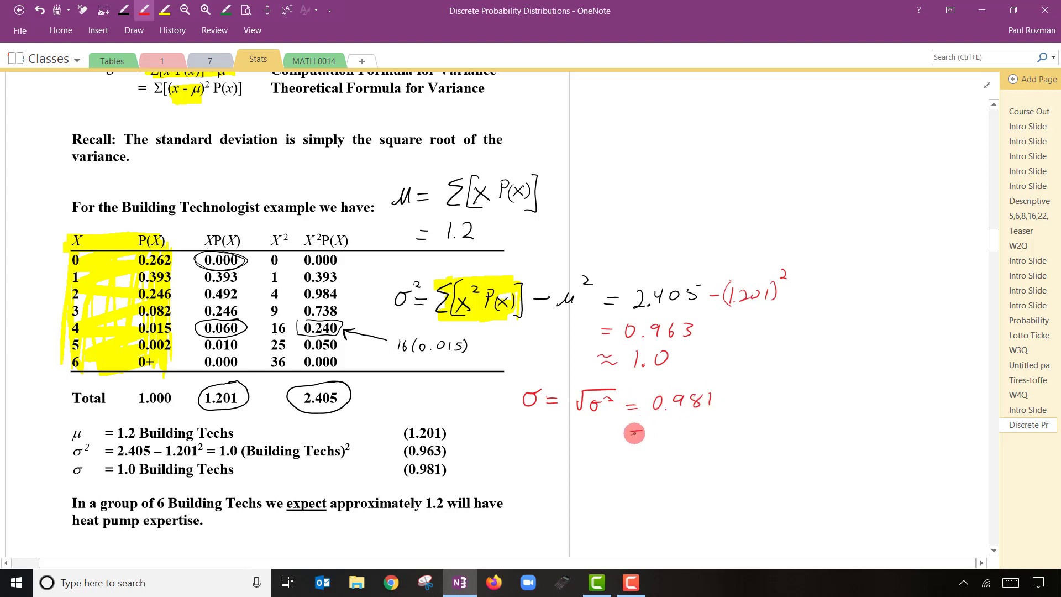
pyautogui.moveTo(637, 434); pyautogui.dragTo(684, 434)
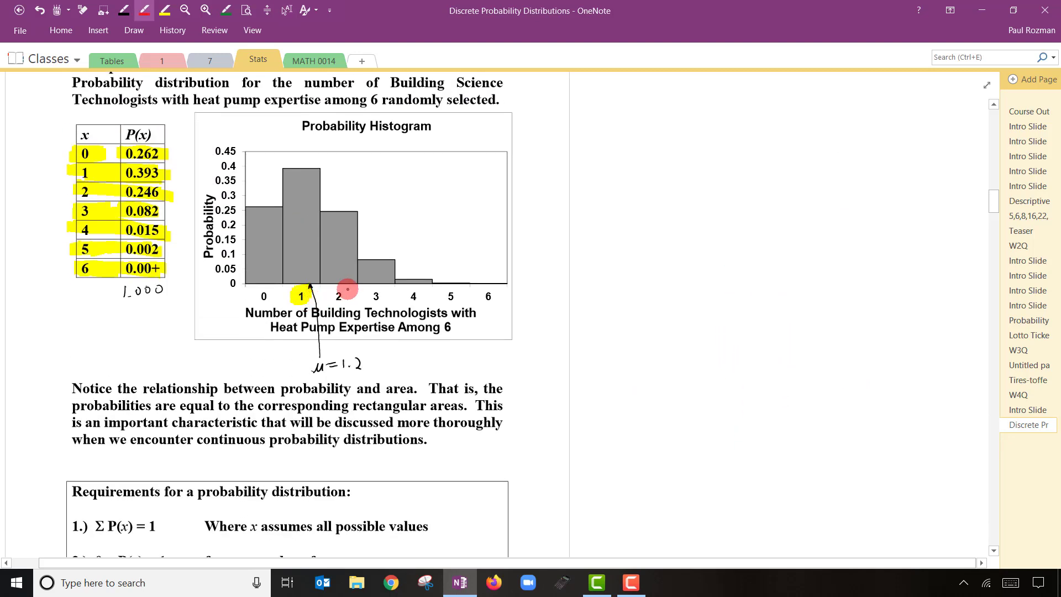
pyautogui.moveTo(244, 291)
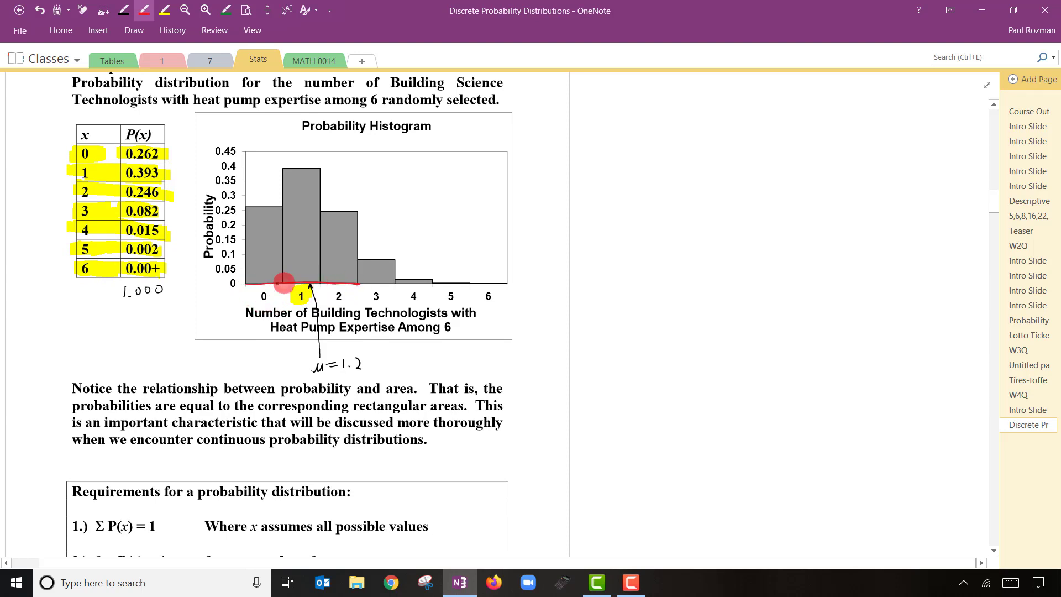
# Draw a red freehand curve tracing the histogram bar tops from x = 0 with a tail past x = 6
pyautogui.moveTo(265, 281); pyautogui.dragTo(348, 281)
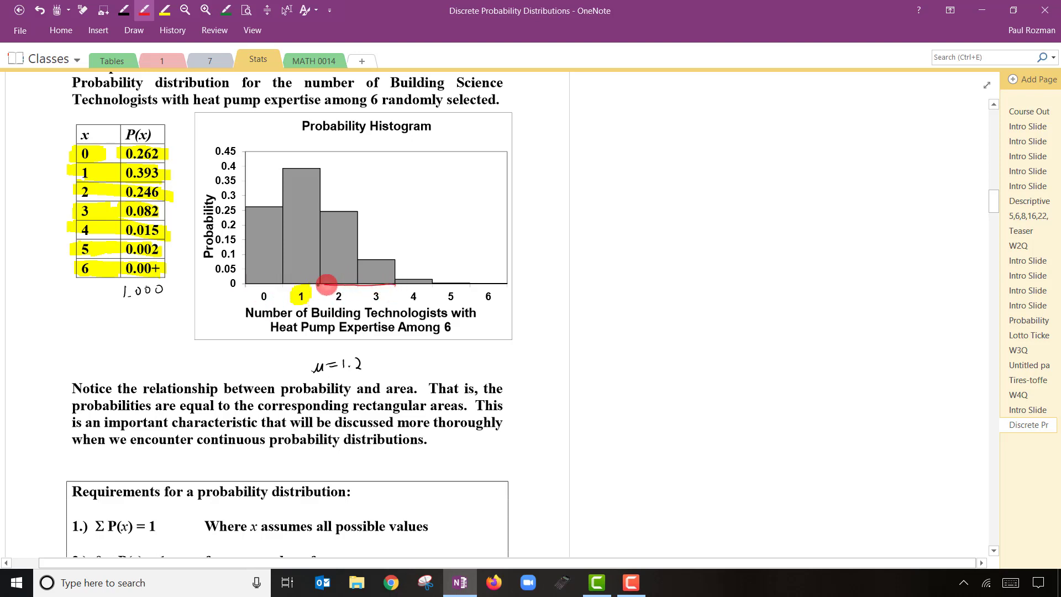
pyautogui.moveTo(325, 285); pyautogui.dragTo(376, 282)
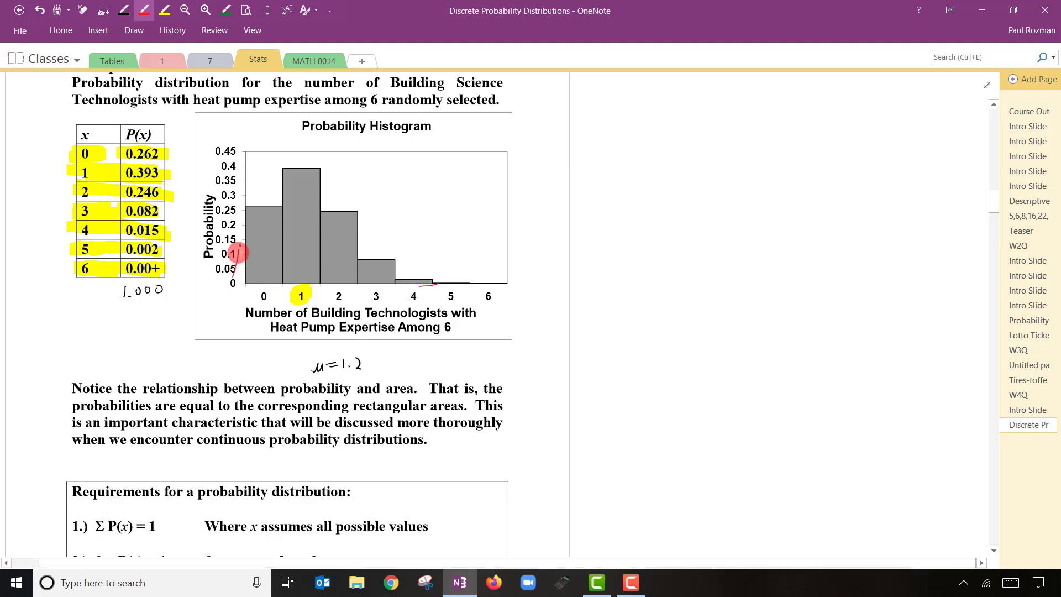
pyautogui.moveTo(237, 254); pyautogui.dragTo(411, 263)
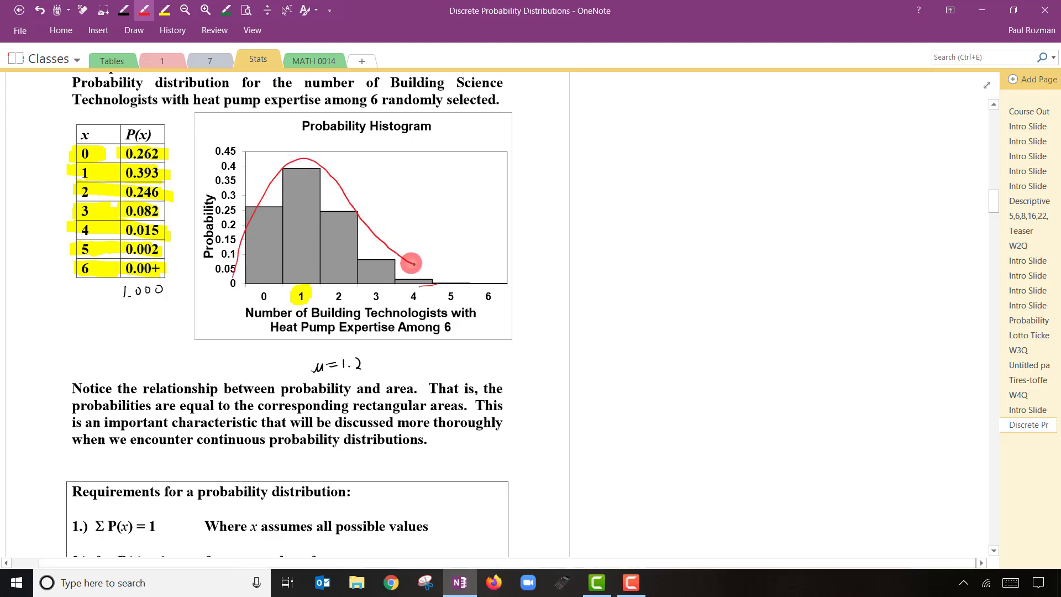
pyautogui.moveTo(411, 263); pyautogui.dragTo(521, 277)
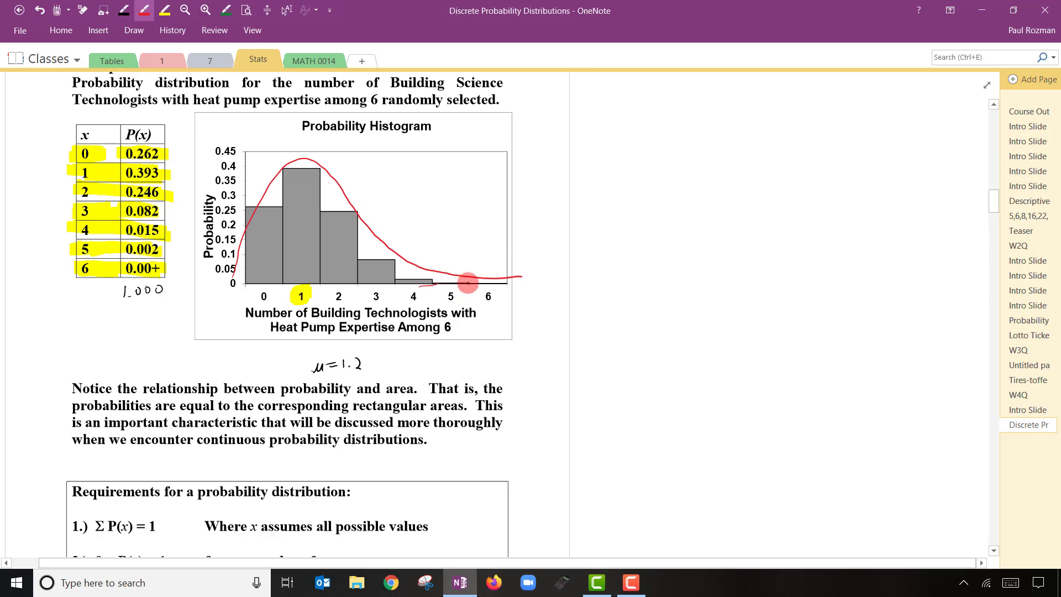
# Scroll down to Example 2 on page 5
pyautogui.scroll(-3)
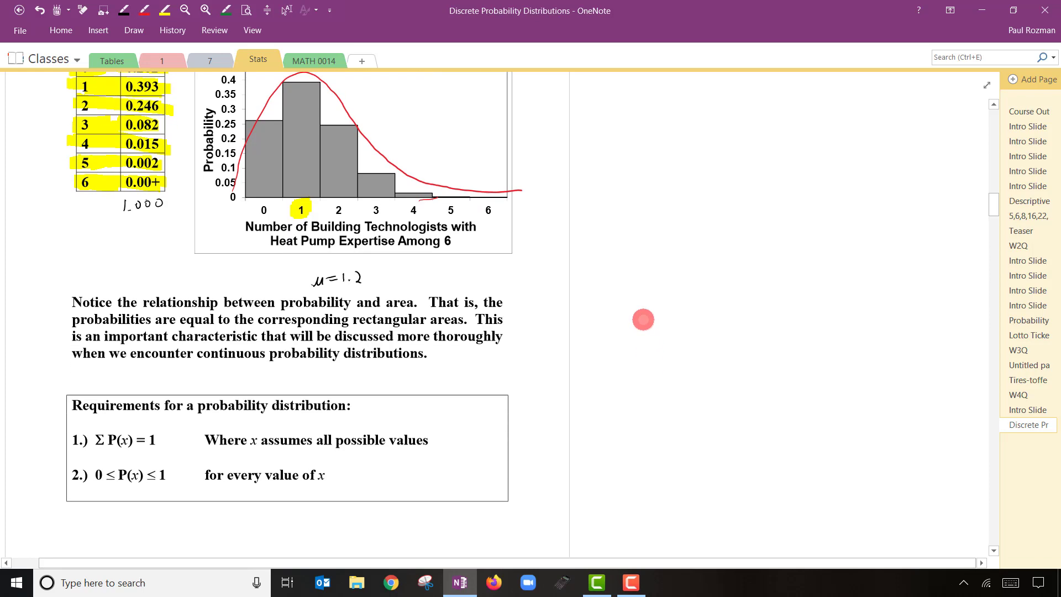
pyautogui.scroll(-3)
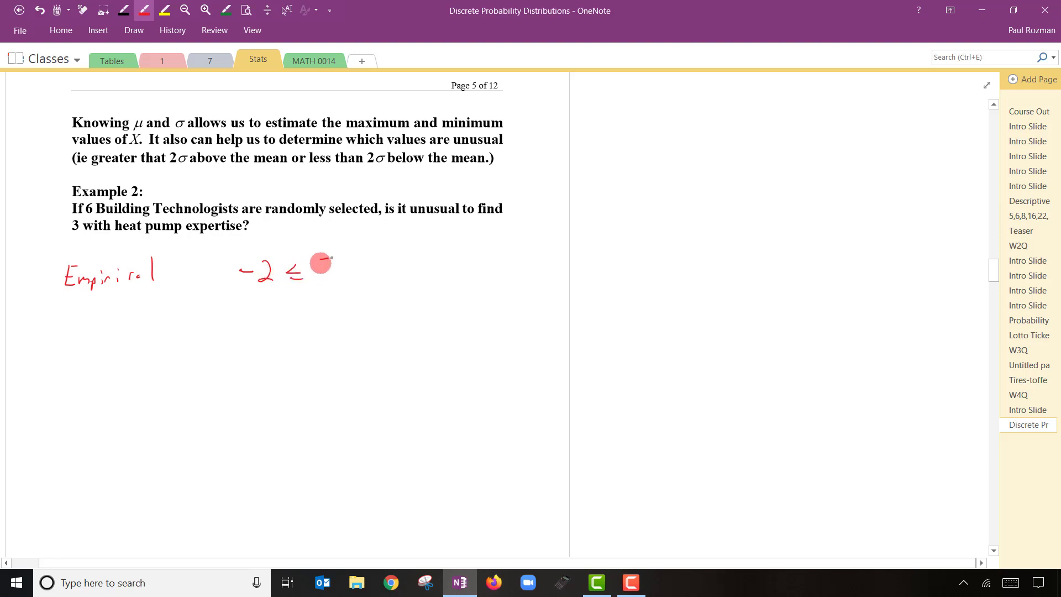
# Write '−2 ≤ Z ≤ 2' beside Empirical with a 'Bell Curve' note
pyautogui.moveTo(329, 271); pyautogui.dragTo(406, 271)
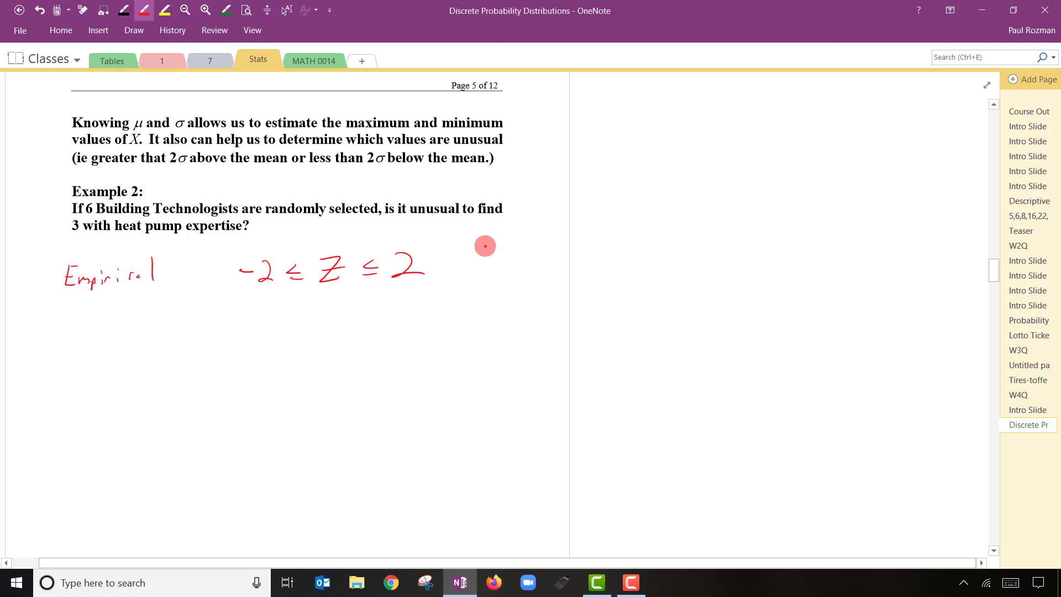
pyautogui.moveTo(478, 261); pyautogui.dragTo(555, 261)
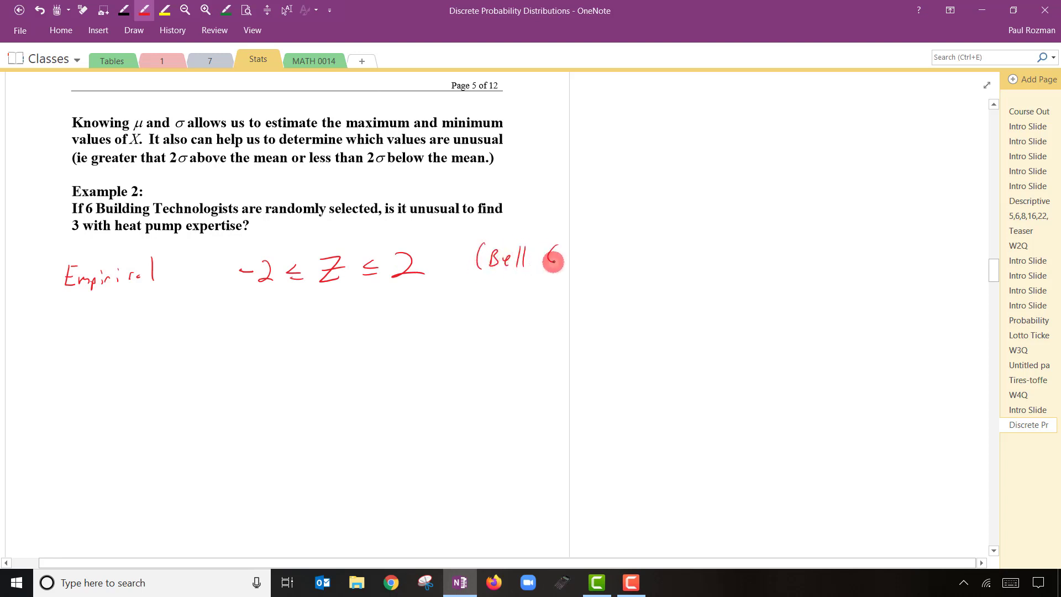
pyautogui.moveTo(549, 261); pyautogui.dragTo(612, 261)
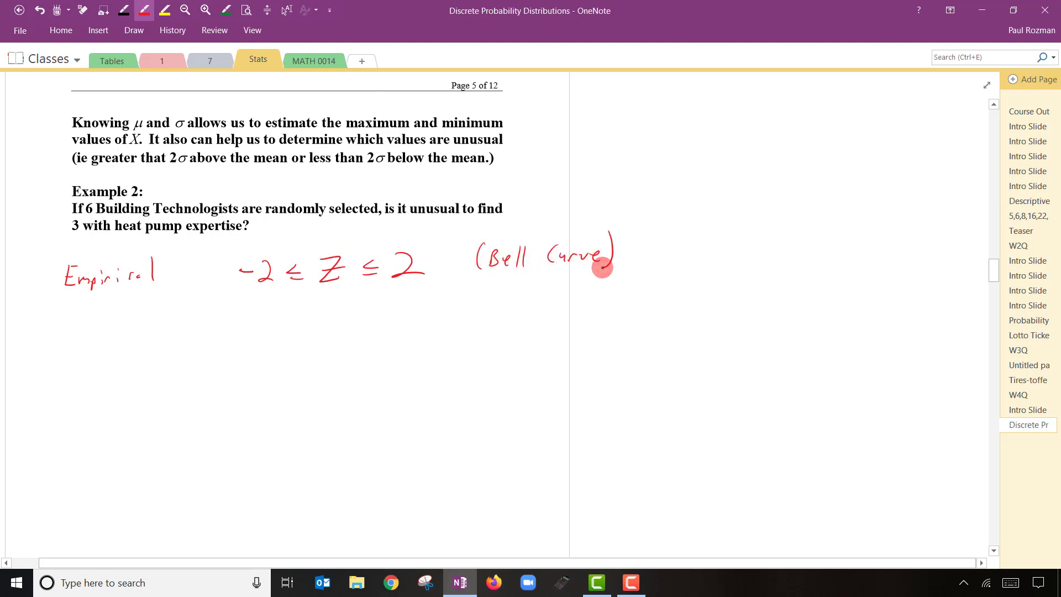
pyautogui.moveTo(75, 305)
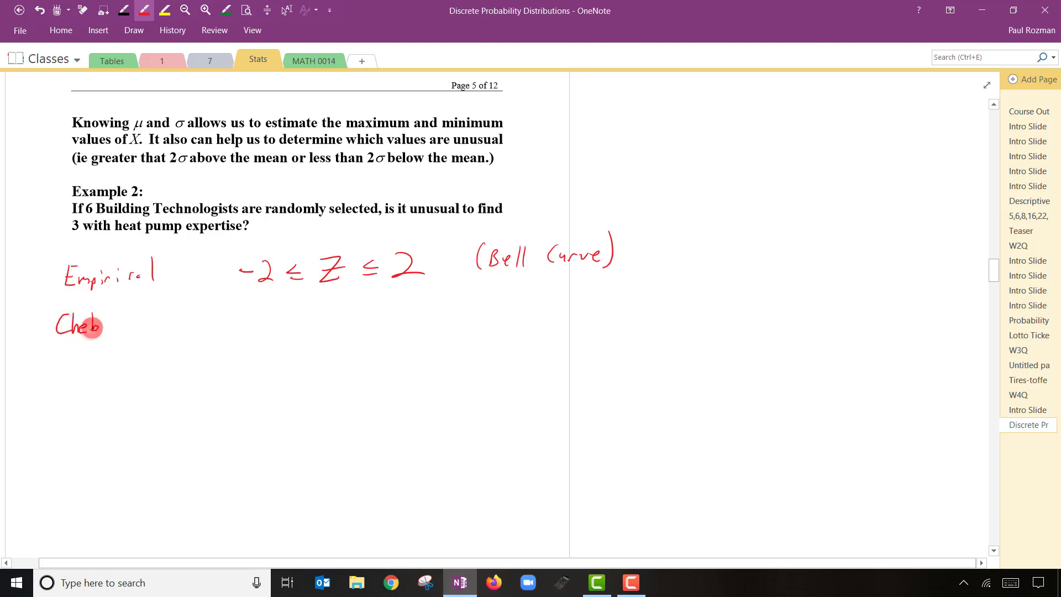
# Write 'Chebychev −3 ≤ Z ≤ 3' with a 'NOT A Bell Curve' note beneath it
pyautogui.moveTo(101, 325); pyautogui.dragTo(142, 325)
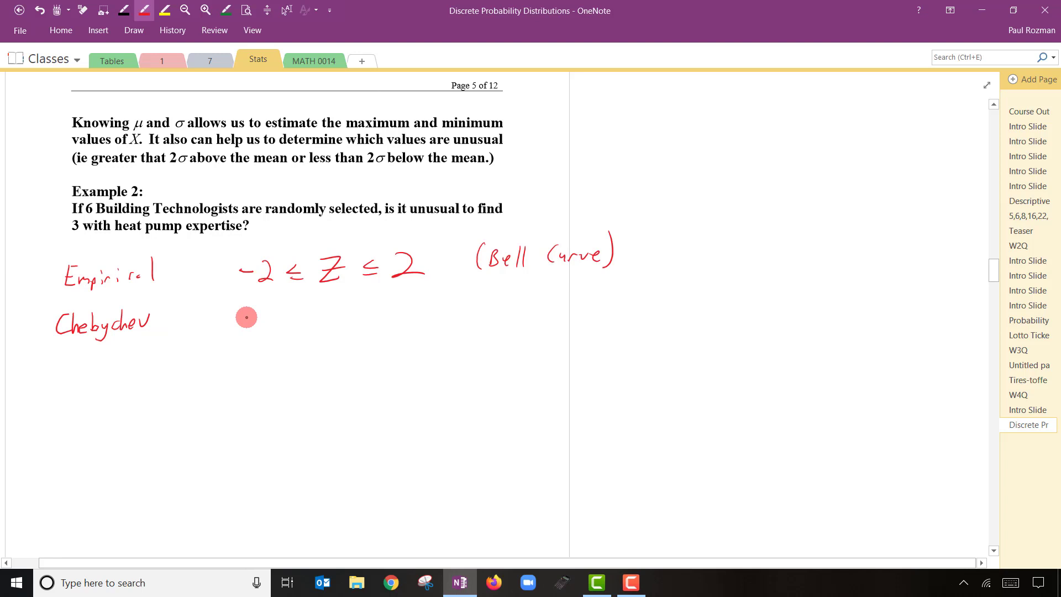
pyautogui.moveTo(258, 308)
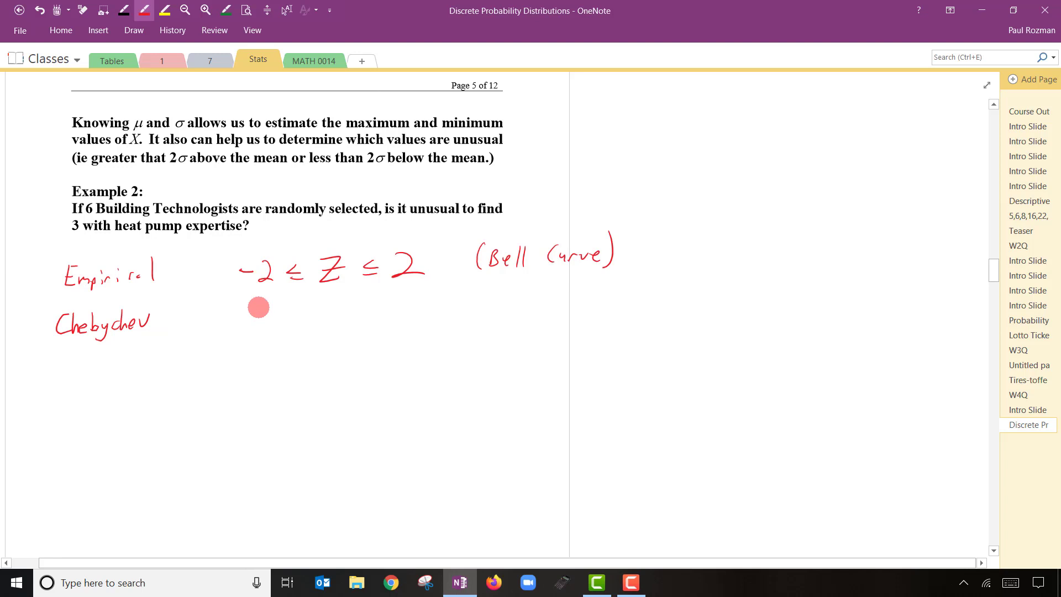
pyautogui.moveTo(240, 318); pyautogui.dragTo(278, 322)
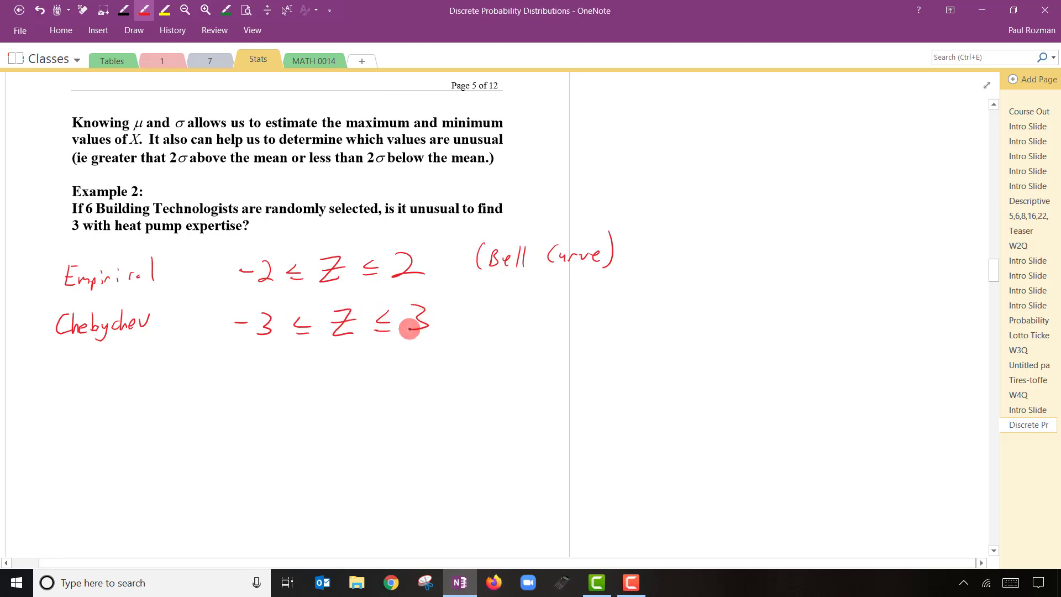
pyautogui.moveTo(483, 305)
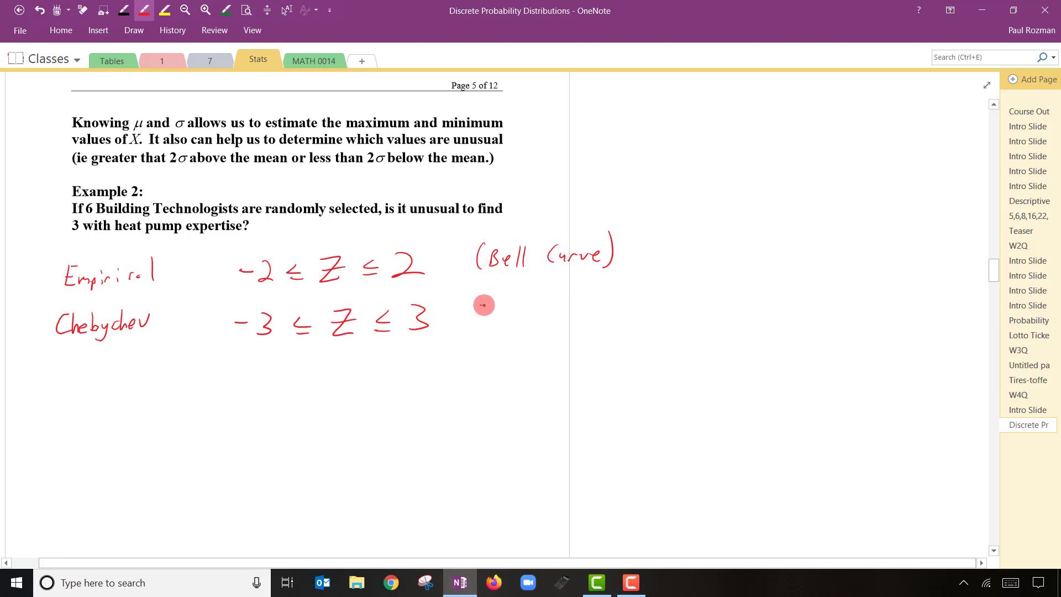
pyautogui.moveTo(475, 312); pyautogui.dragTo(548, 312)
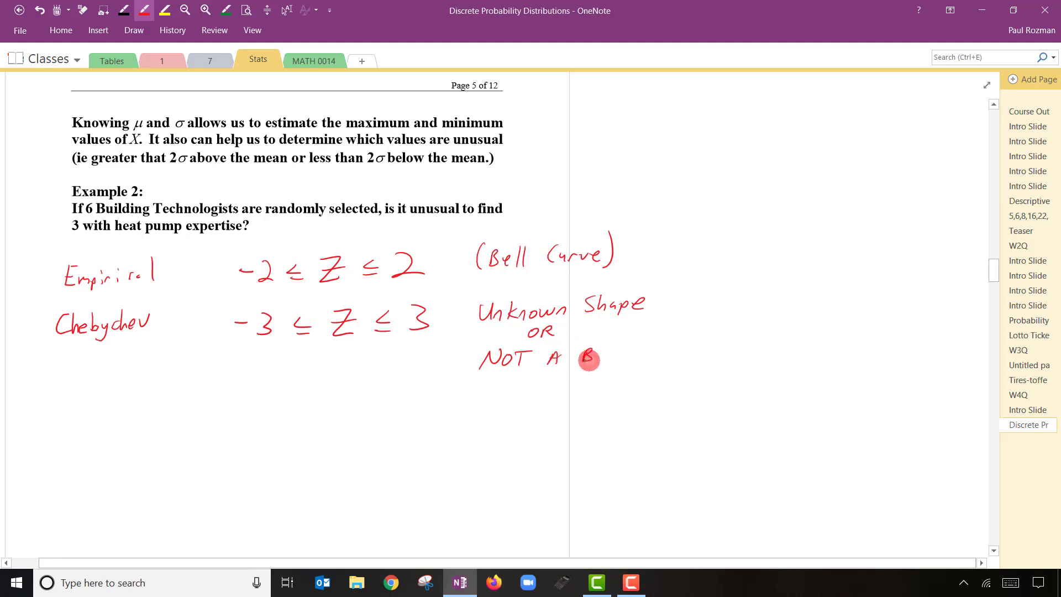
pyautogui.moveTo(583, 359); pyautogui.dragTo(674, 350)
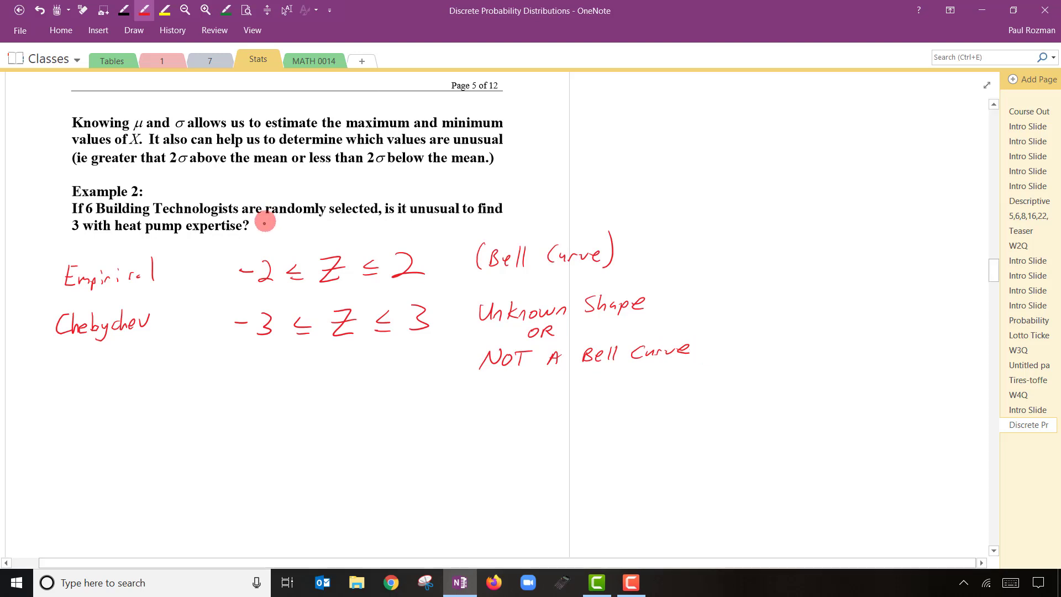
# Mark 'unusual' and strike out the 2σ rule sentence in the question
pyautogui.moveTo(257, 231); pyautogui.dragTo(332, 231)
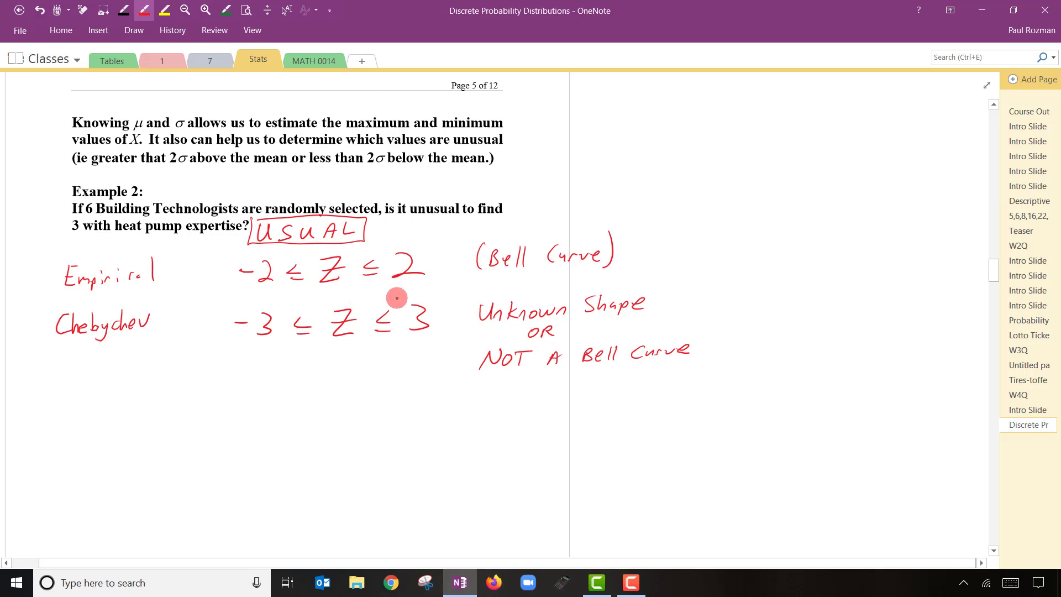
pyautogui.moveTo(242, 165)
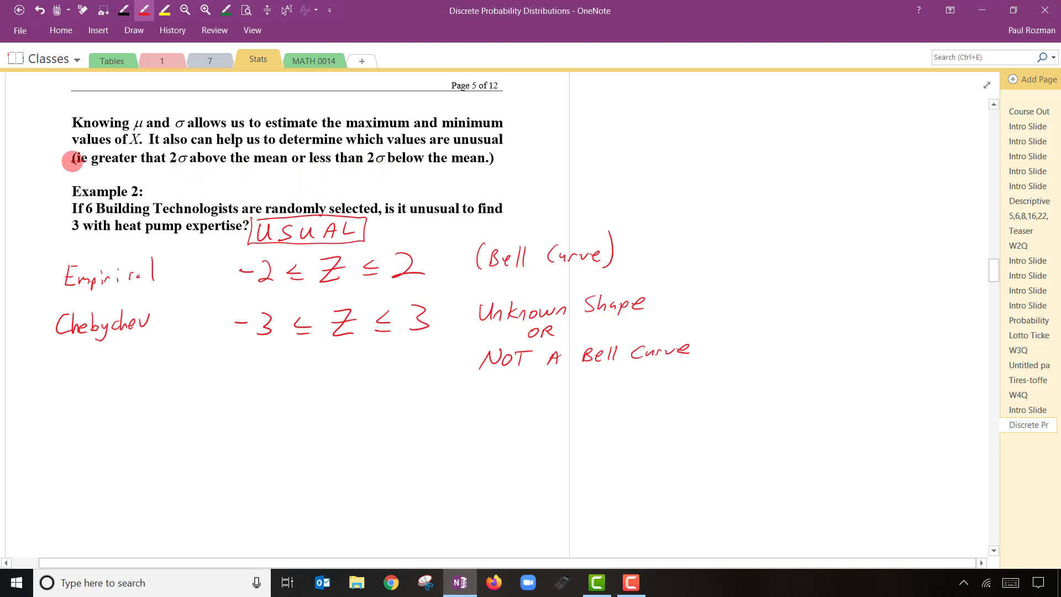
pyautogui.moveTo(71, 157); pyautogui.dragTo(514, 152)
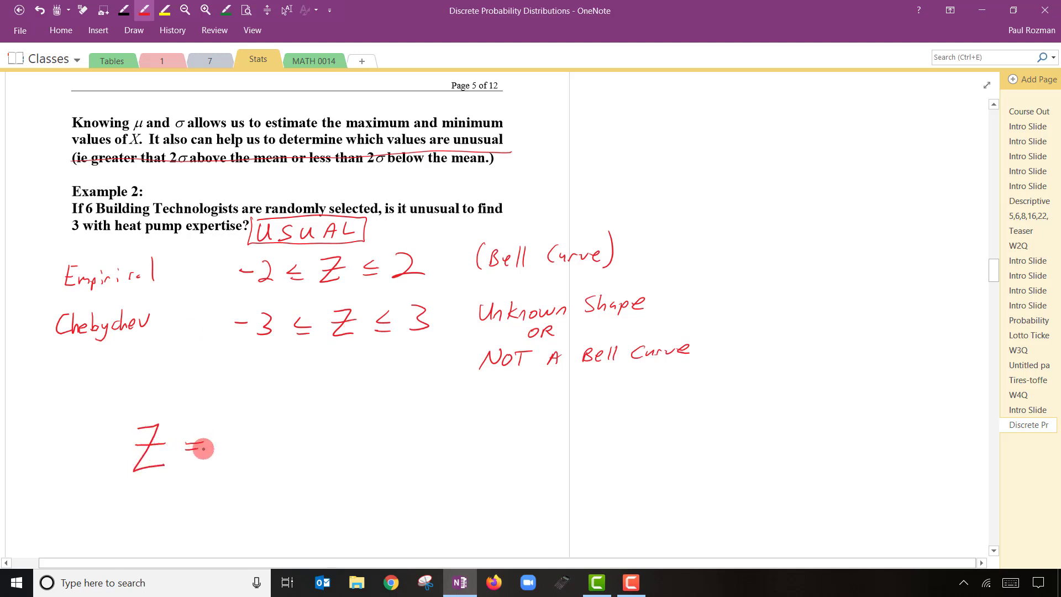
# Handwrite Z = (X − μ)/σ = (3 − 1.201)/0.981 = 1.8 in red
pyautogui.moveTo(182, 447); pyautogui.dragTo(246, 417)
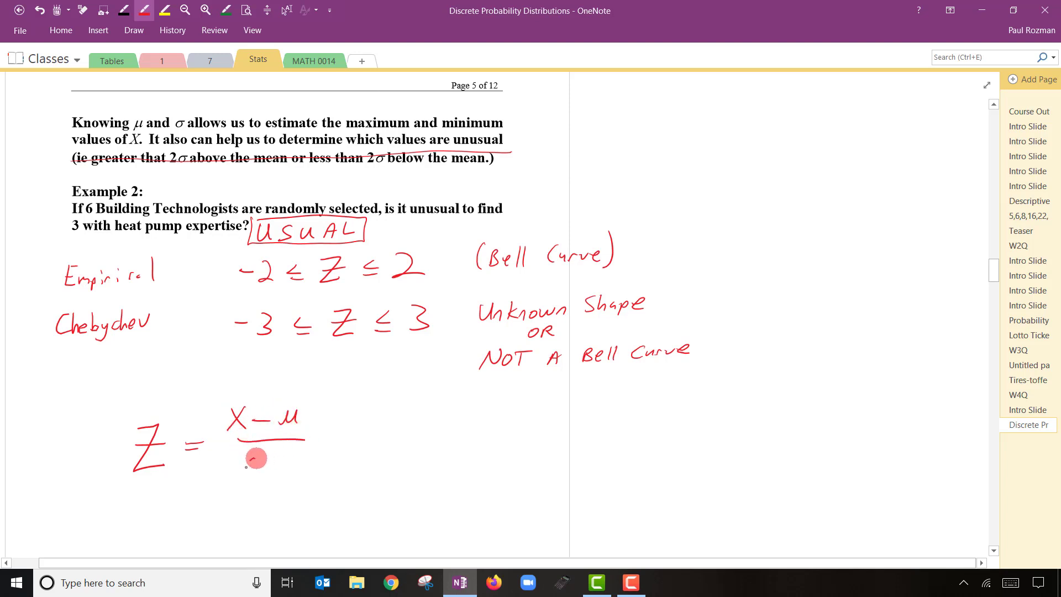
pyautogui.moveTo(252, 462); pyautogui.dragTo(275, 452)
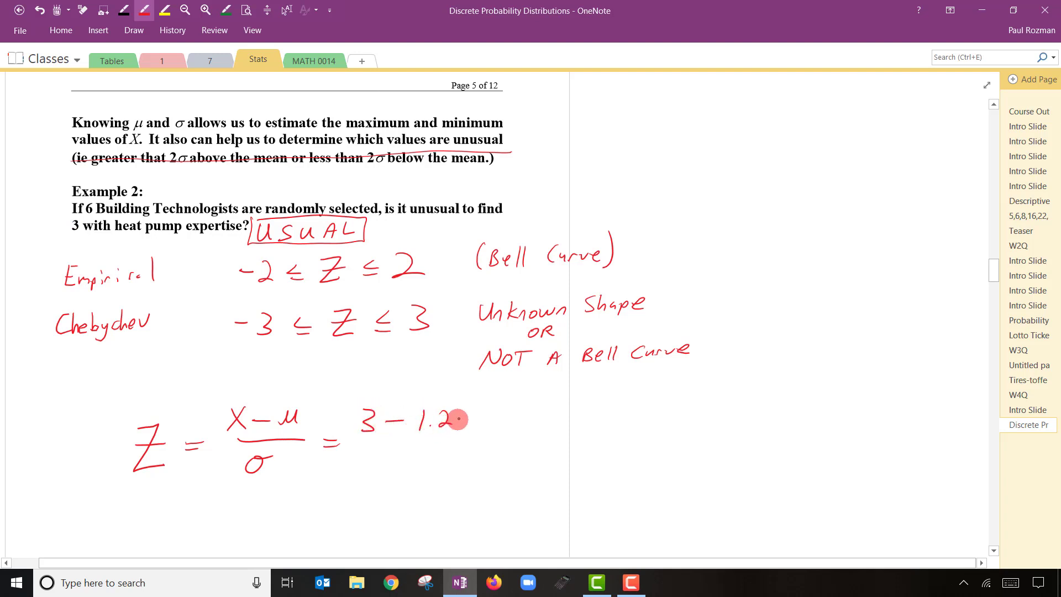
pyautogui.moveTo(460, 418); pyautogui.dragTo(494, 436)
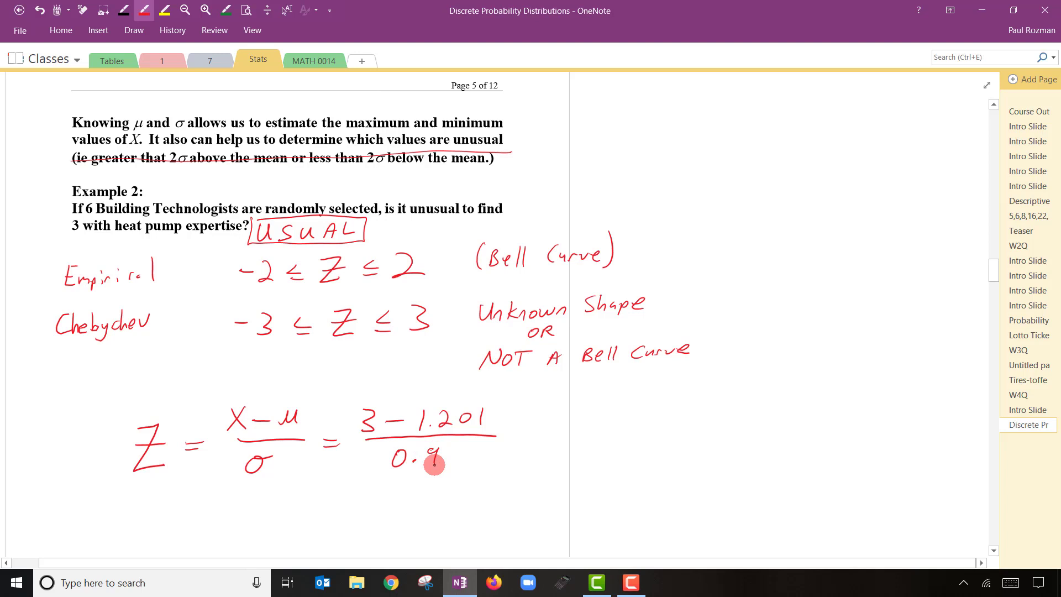
pyautogui.write('981')
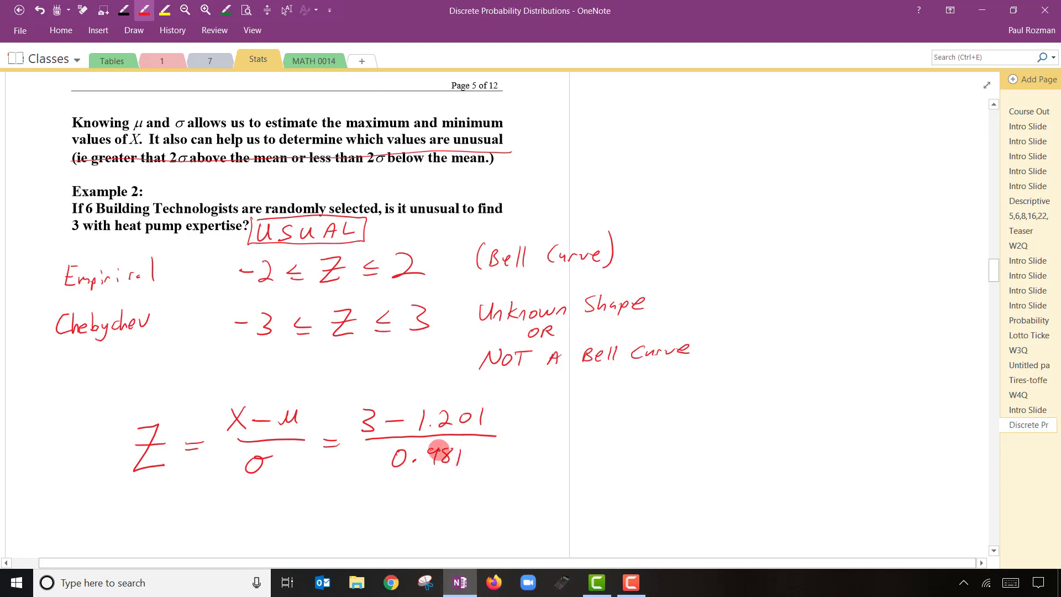
pyautogui.moveTo(434, 450); pyautogui.dragTo(532, 437)
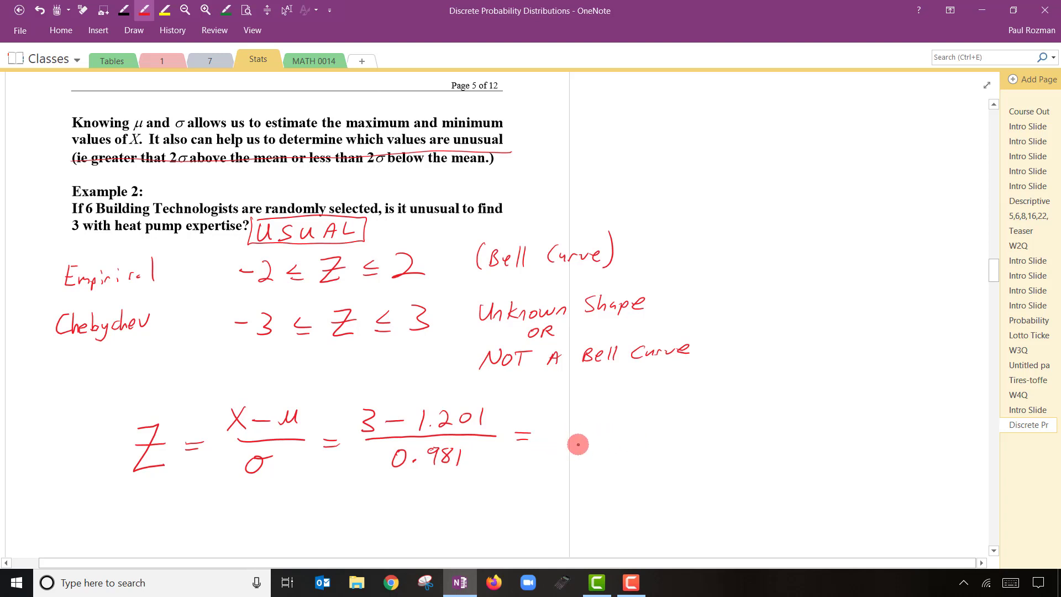
pyautogui.moveTo(561, 421)
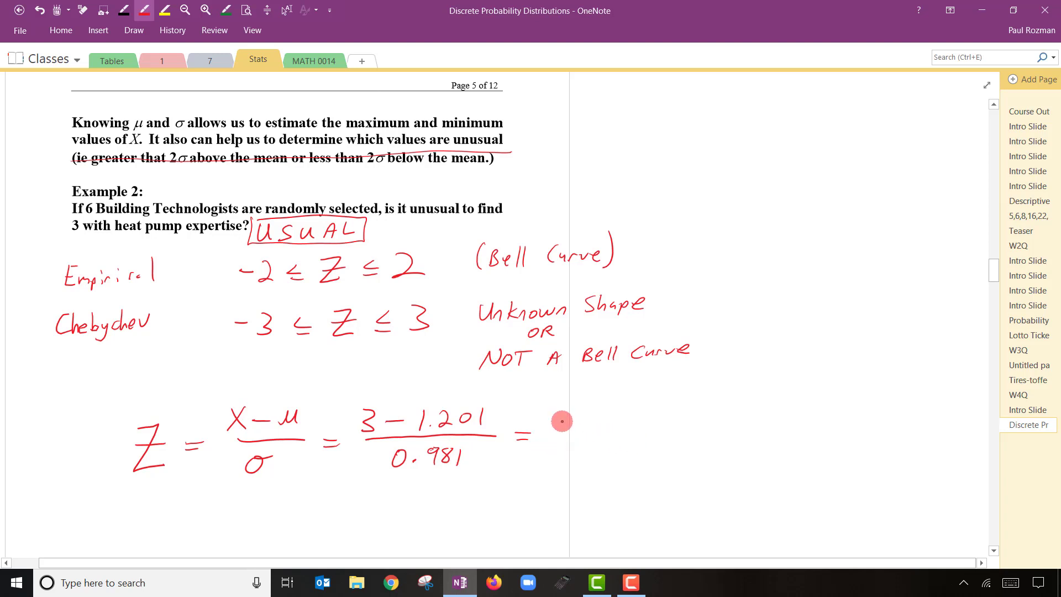
pyautogui.moveTo(562, 433); pyautogui.dragTo(599, 433)
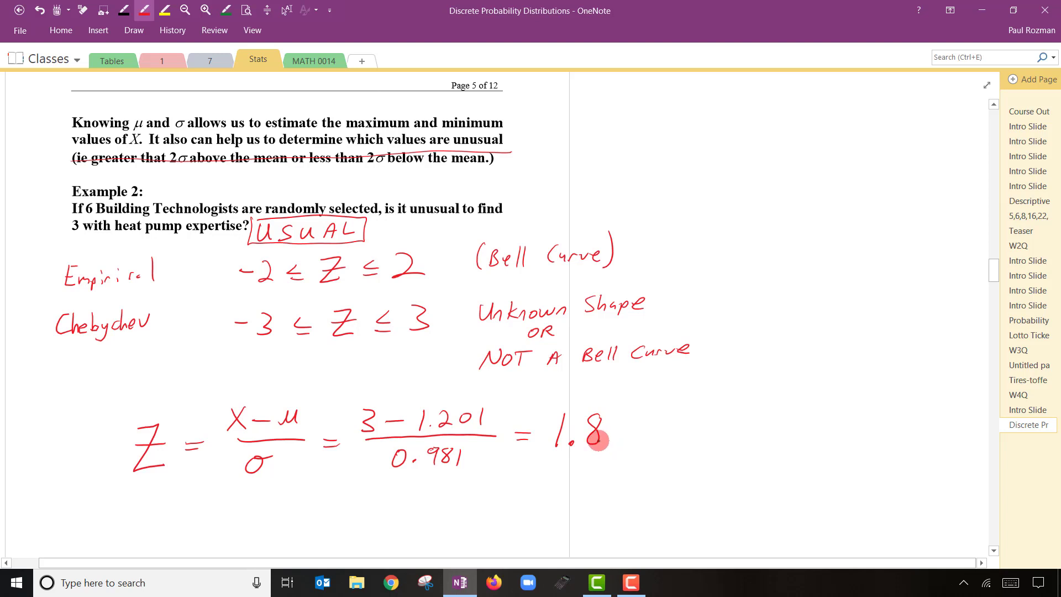
pyautogui.moveTo(74, 238)
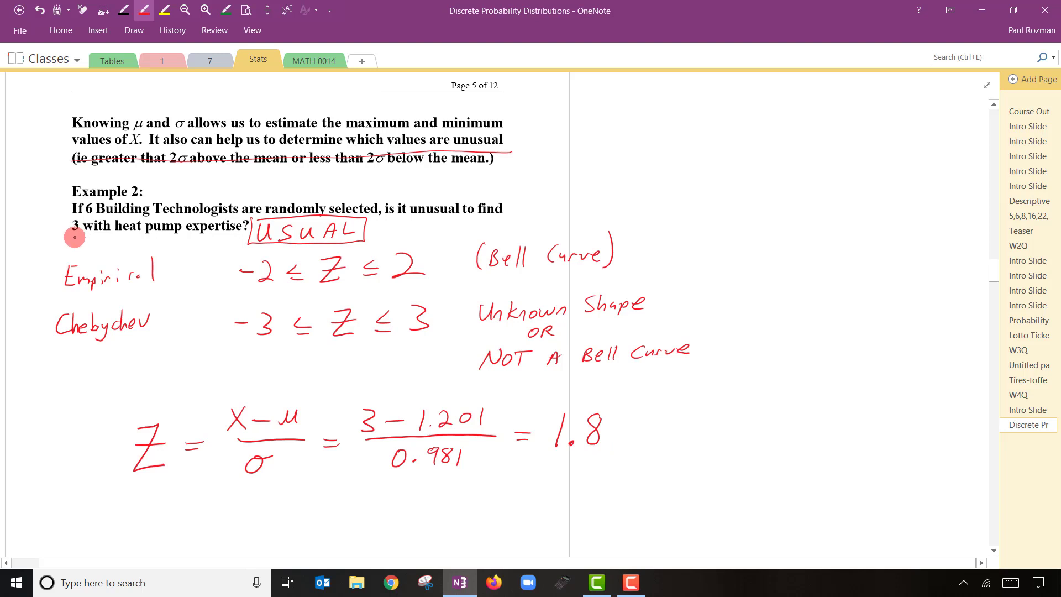
pyautogui.moveTo(583, 454)
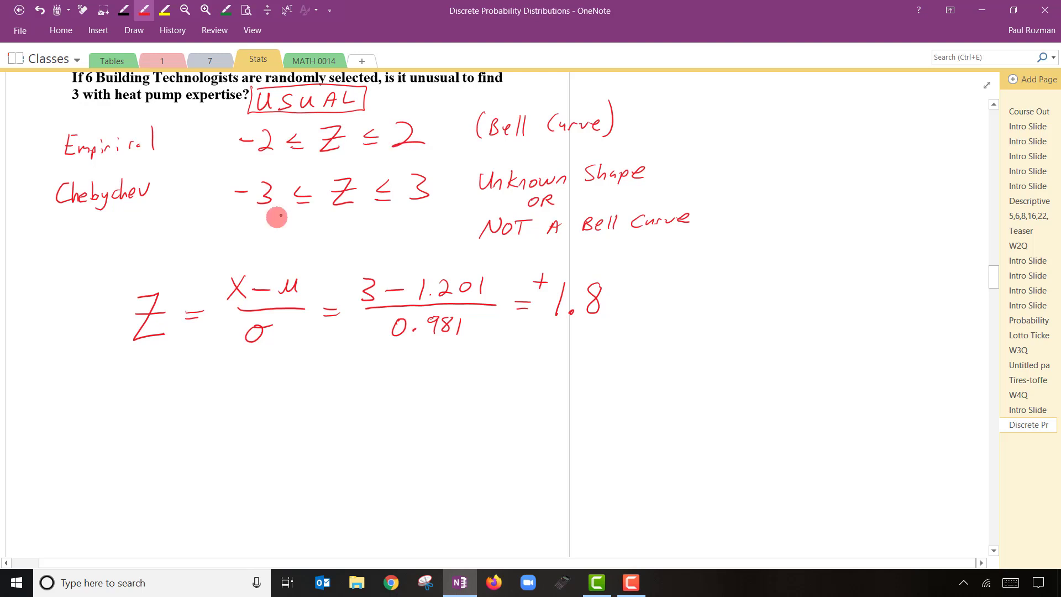
pyautogui.moveTo(392, 214)
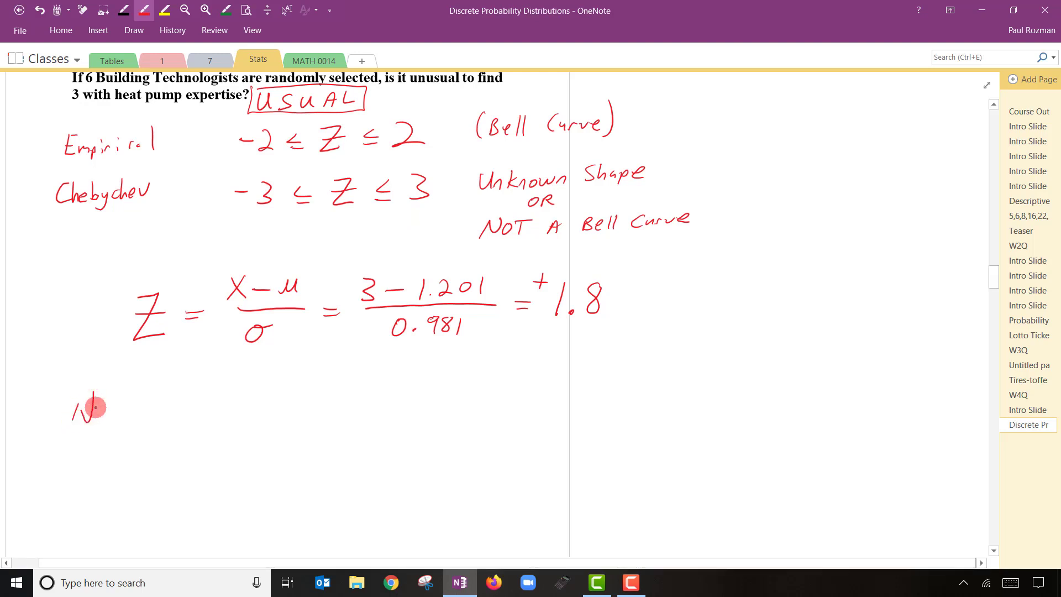
# Handwrite 'No, is not unusual as it is within 3σ of the mean.'
pyautogui.moveTo(92, 405); pyautogui.dragTo(101, 412)
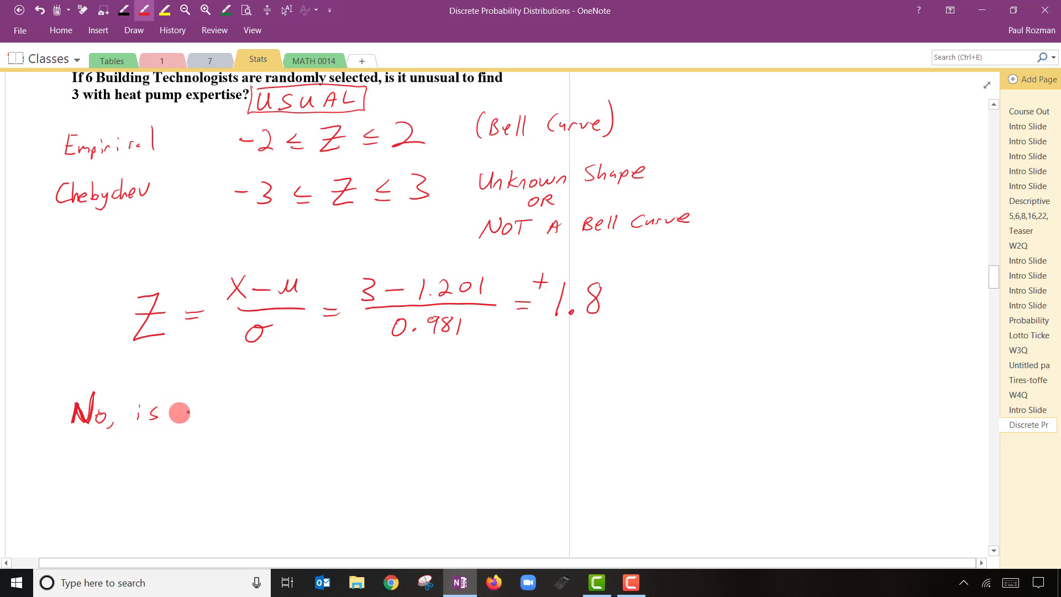
pyautogui.moveTo(183, 409); pyautogui.dragTo(285, 406)
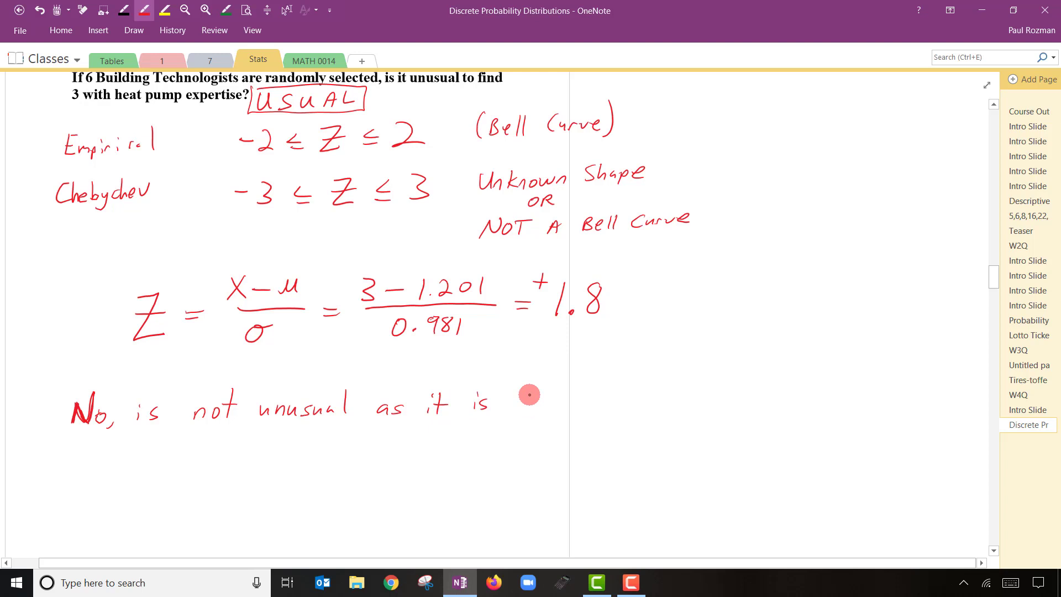
pyautogui.moveTo(514, 406); pyautogui.dragTo(565, 403)
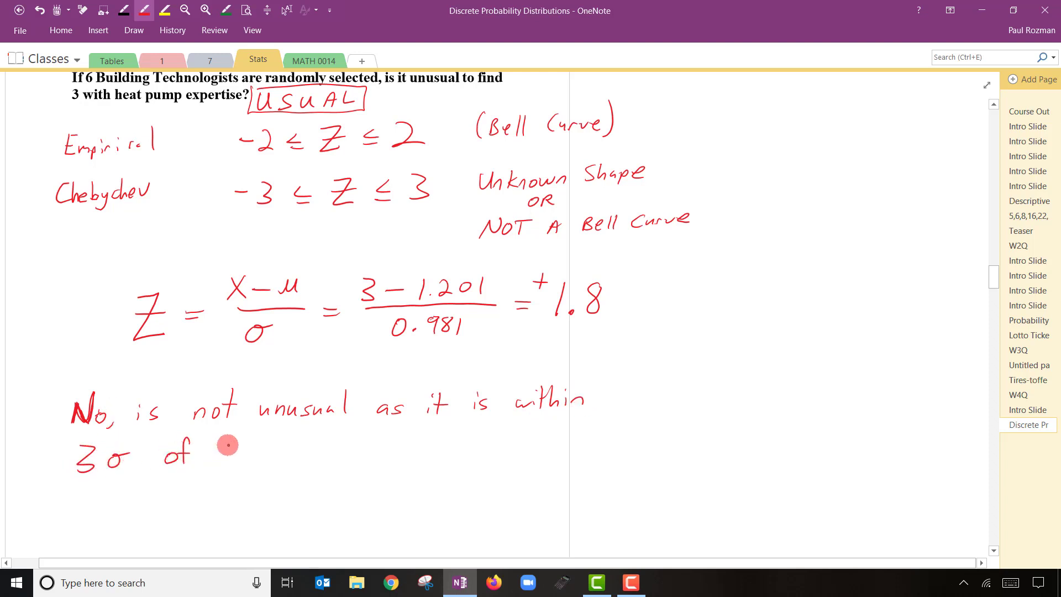
pyautogui.moveTo(217, 445); pyautogui.dragTo(332, 456)
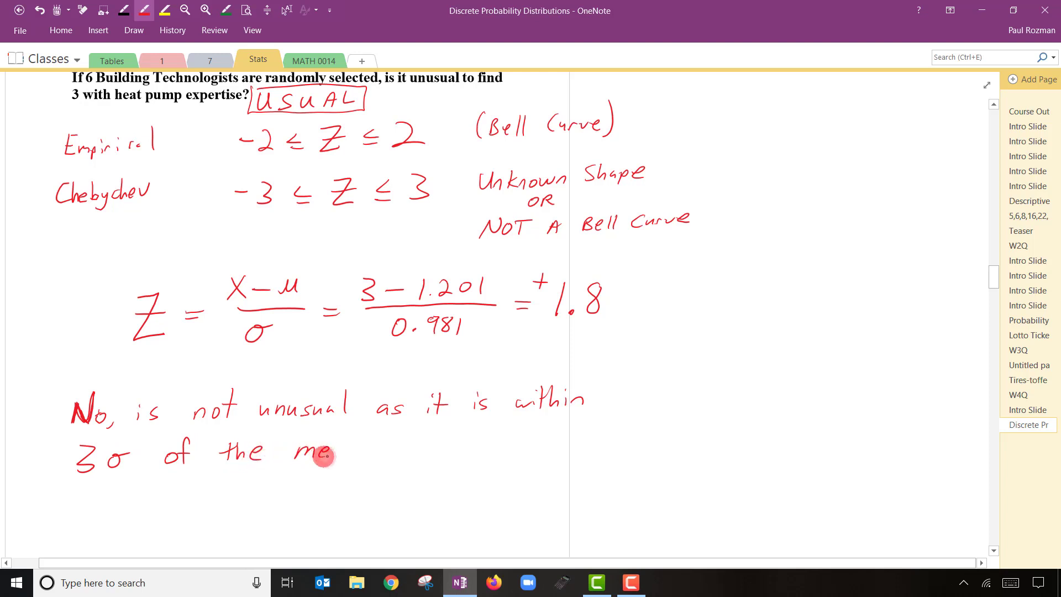
pyautogui.moveTo(325, 453); pyautogui.dragTo(363, 455)
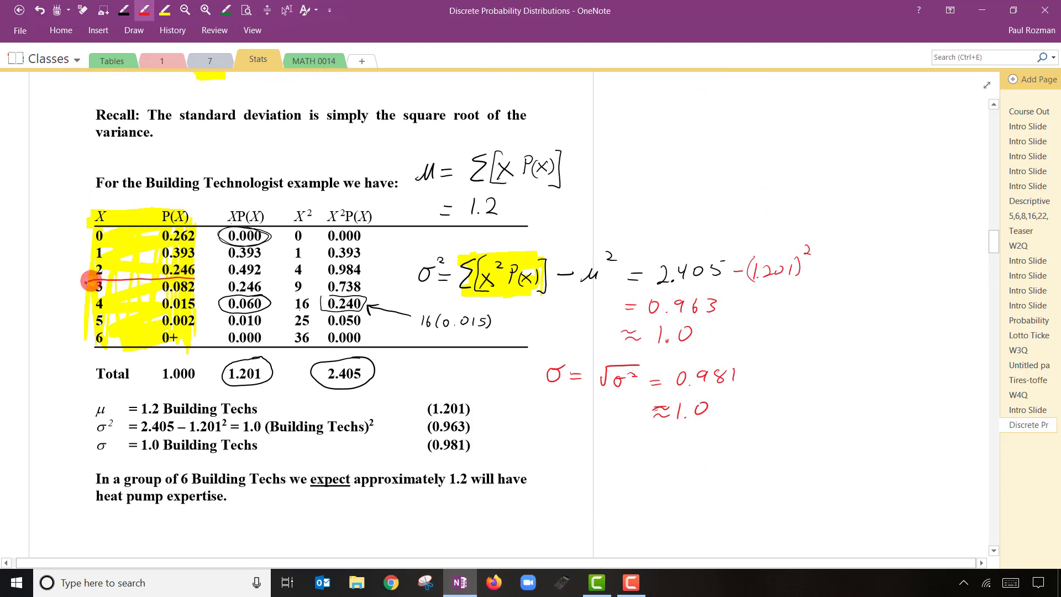
pyautogui.moveTo(89, 284); pyautogui.dragTo(203, 288)
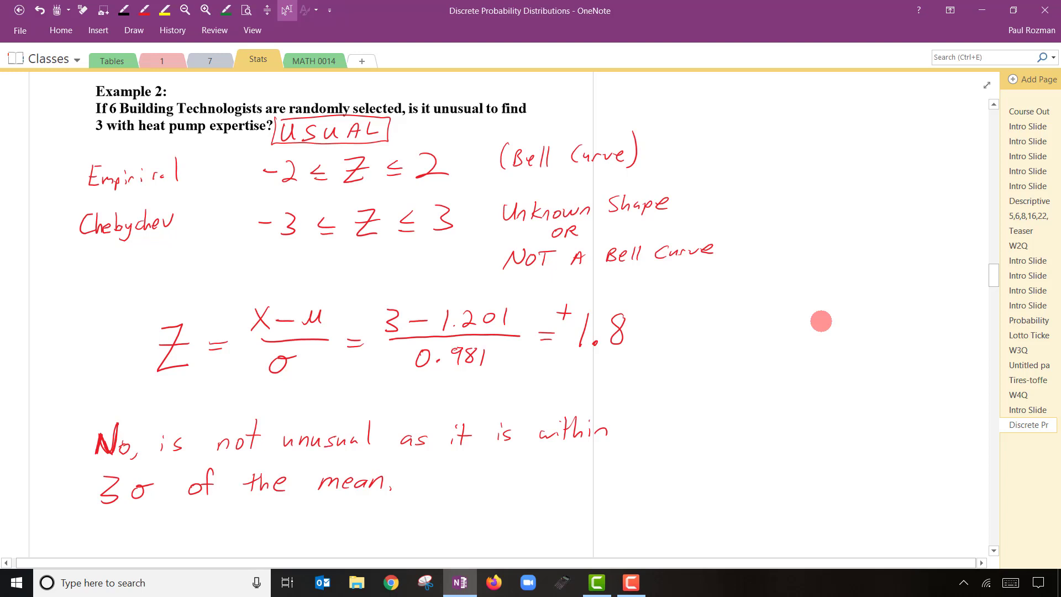
# Scroll down past the conclusion to the top of page 6's Binomial Distribution section
pyautogui.scroll(-3)
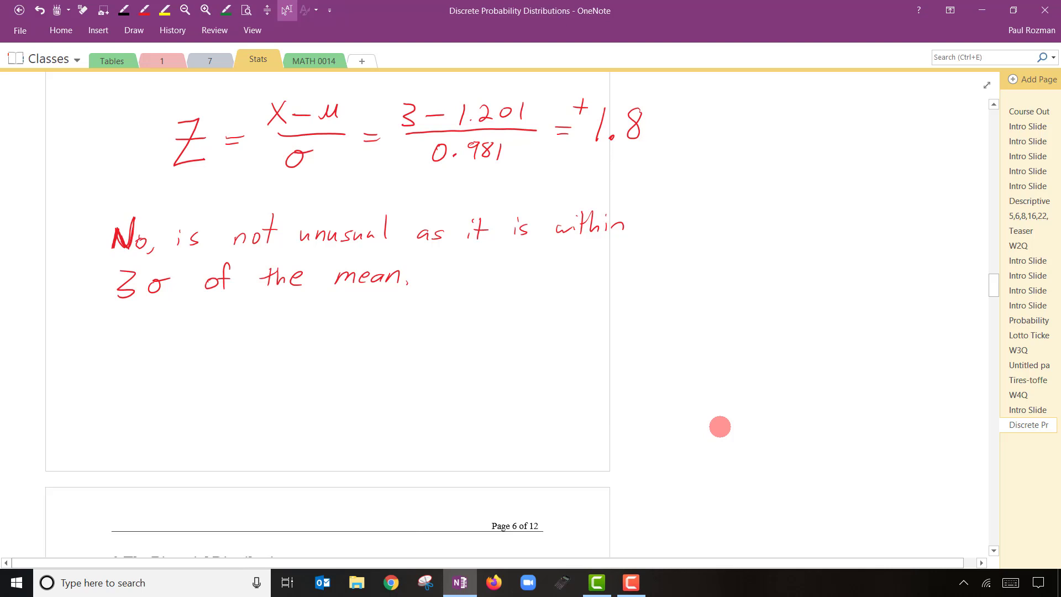
pyautogui.scroll(-3)
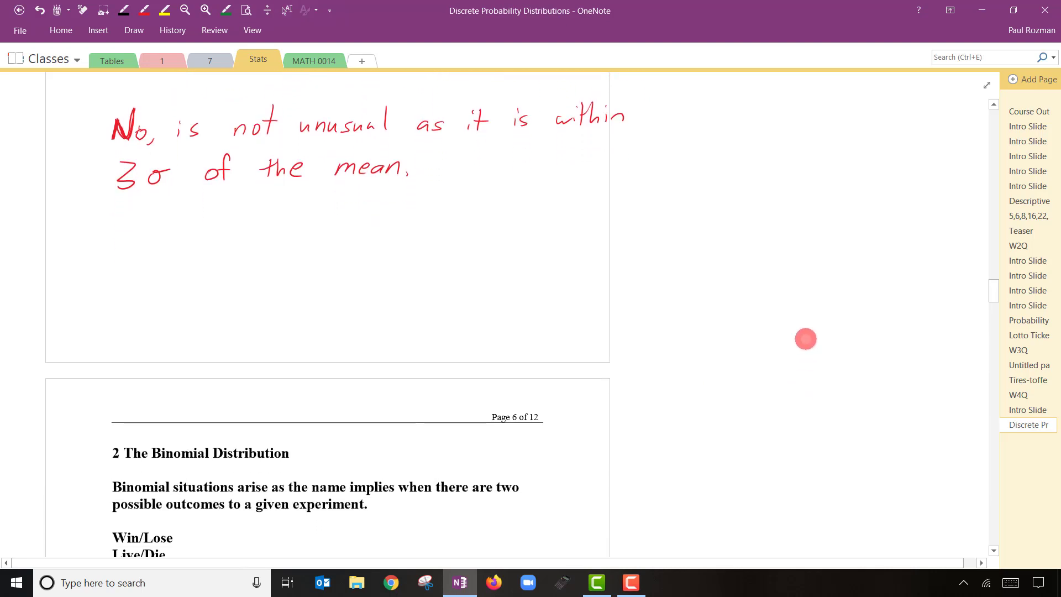